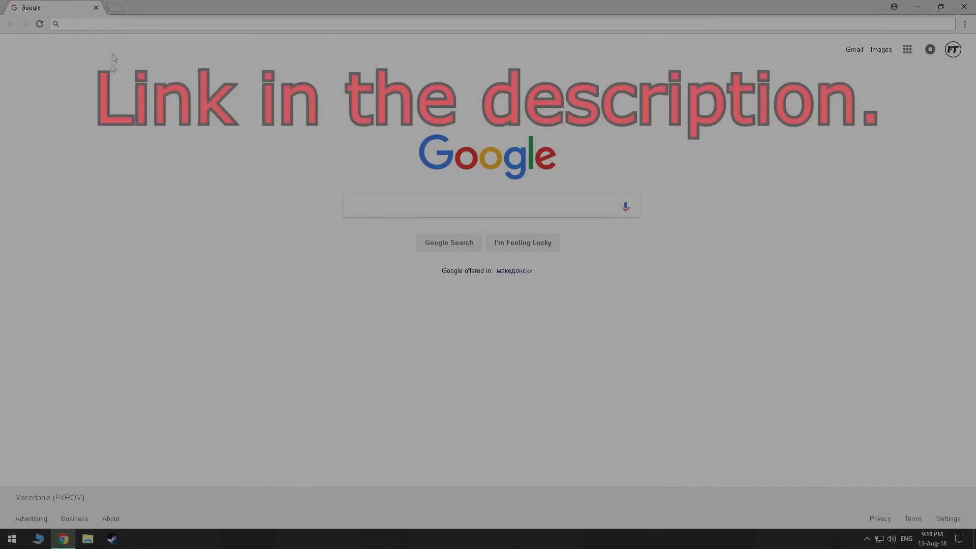
# Step: Visit croclink.com in Chrome, then leave the browser for the desktop
pyautogui.write('croclink.com')
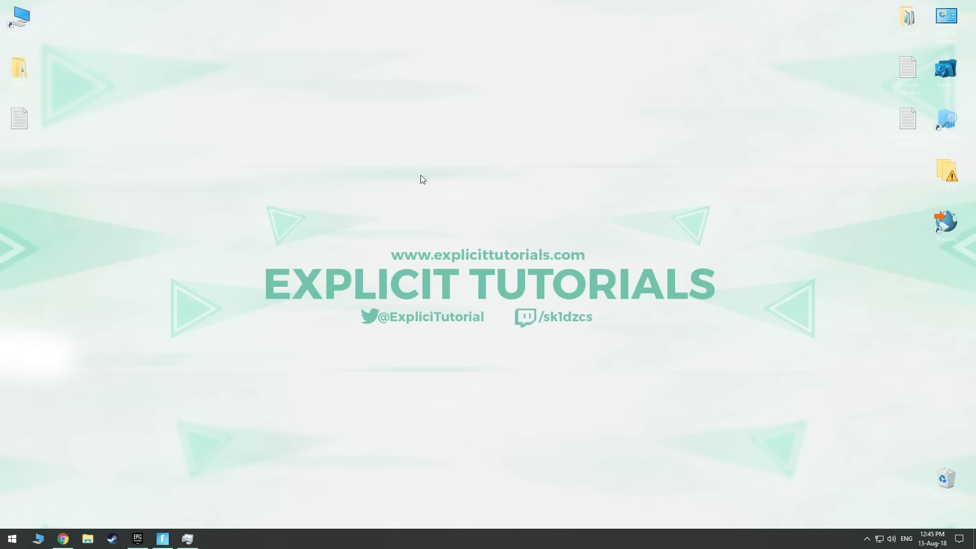
# Step: Run regedit as administrator and go to the Image File Execution Options key under Windows NT\CurrentVersion
pyautogui.write('reg')
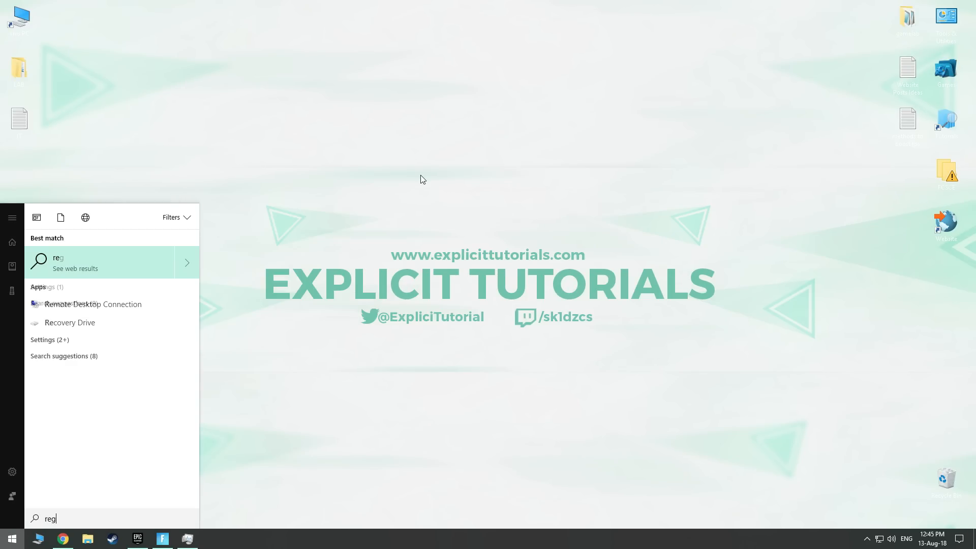
pyautogui.write('edit')
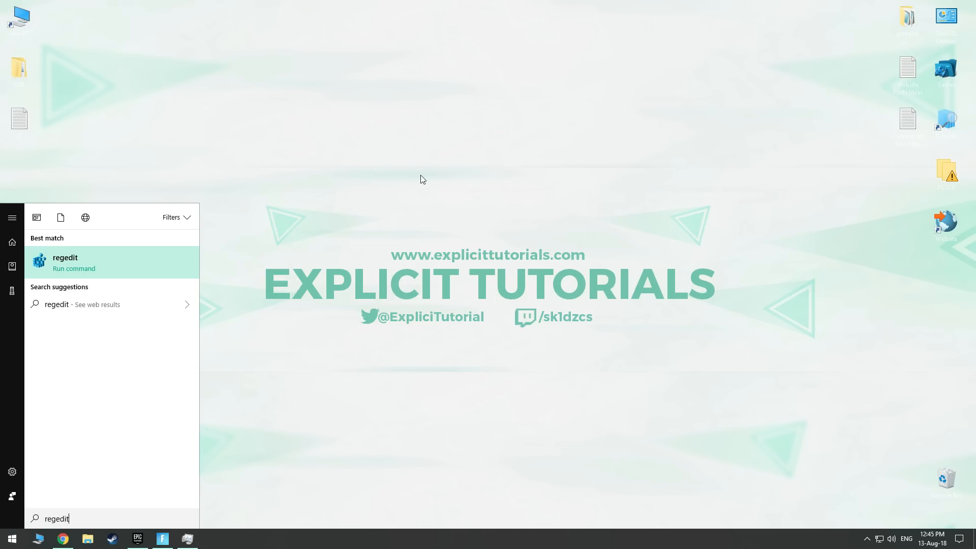
pyautogui.rightClick(66, 261)
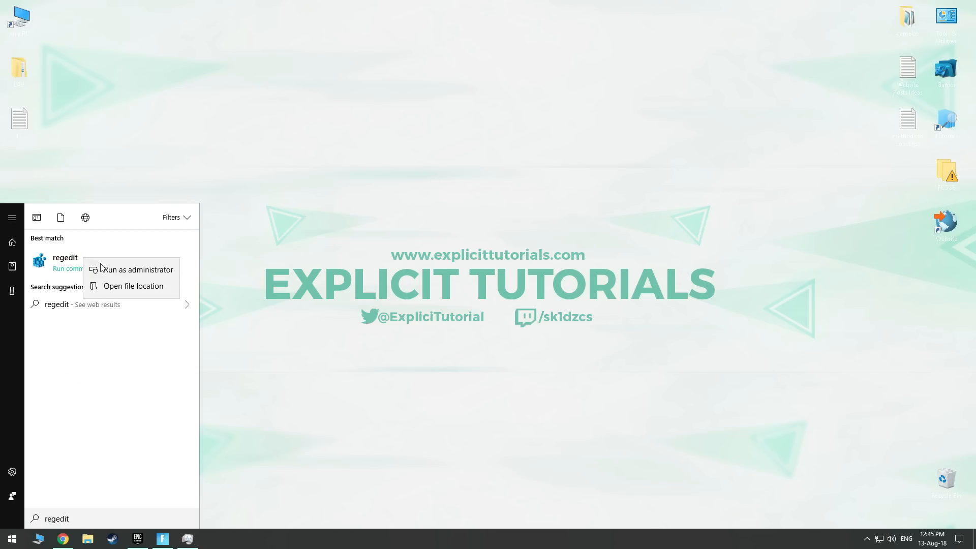
pyautogui.click(136, 269)
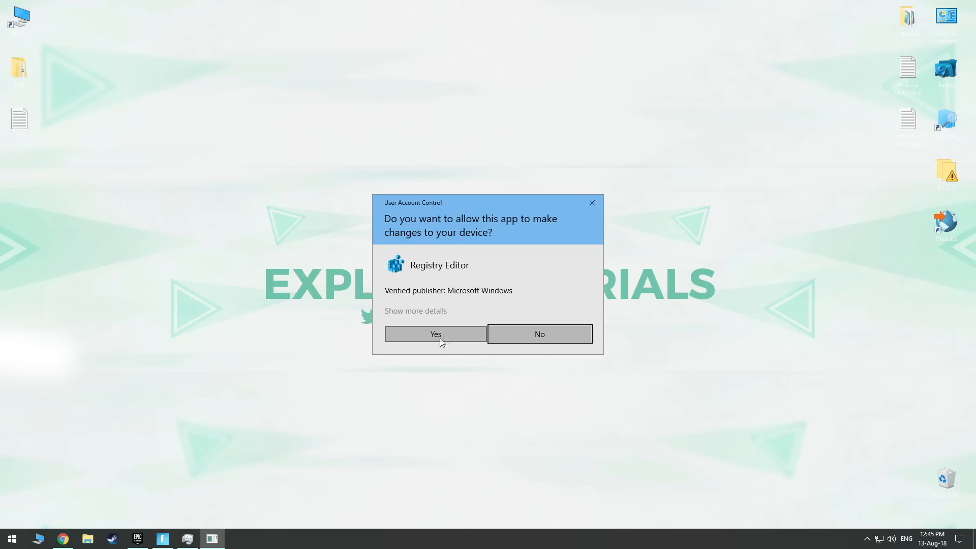
pyautogui.click(434, 334)
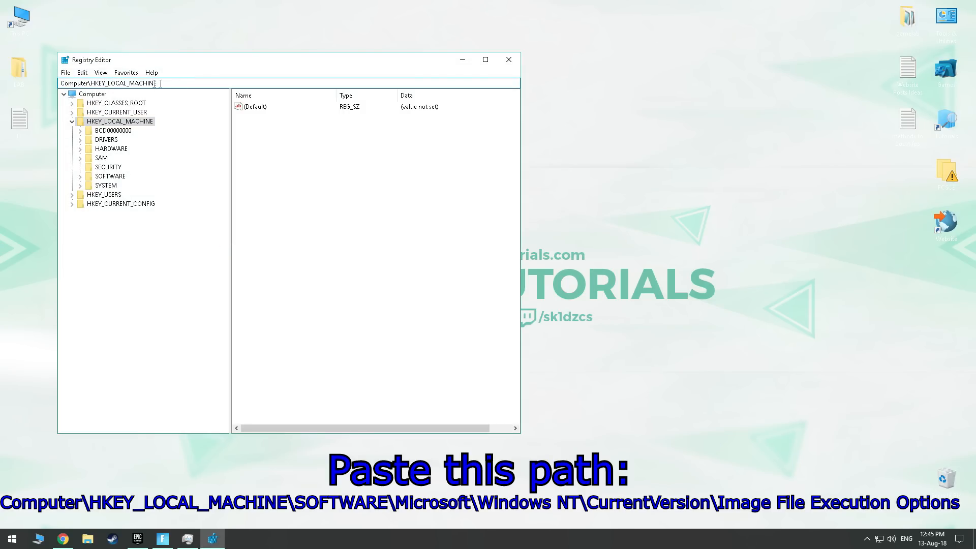
pyautogui.write('Computer\\HKEY_LOCAL_MACHINE\\SOFTWARE\\Microsoft\\Windows NT\\CurrentVersion\\Image File Execution Options')
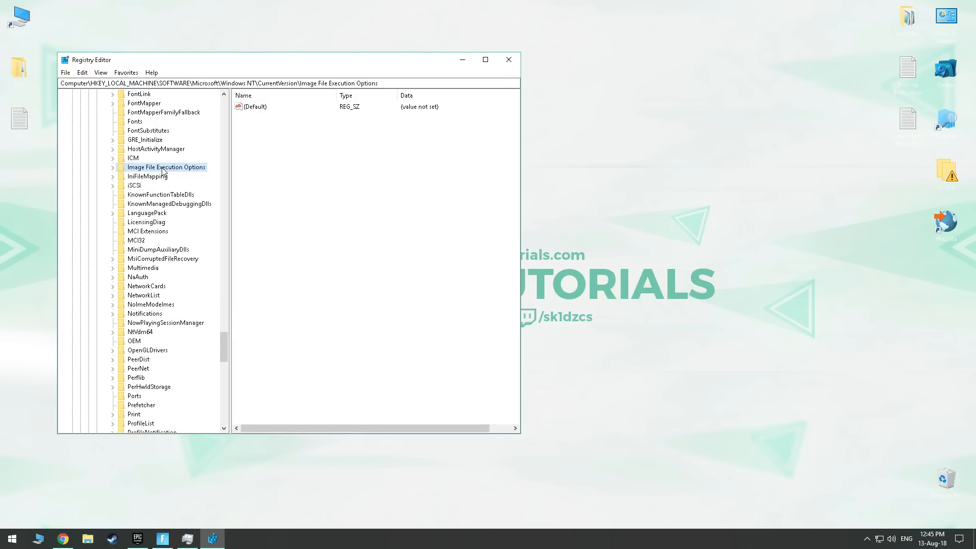
# Step: Create a FortniteClient-Win64-Shipping.exe key with a PerfOptions subkey inside it
pyautogui.rightClick(166, 167)
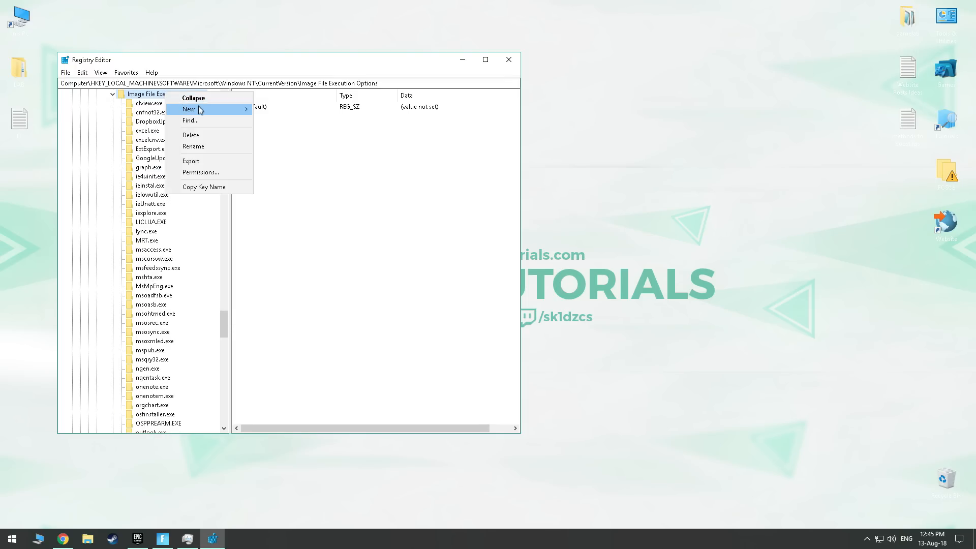
pyautogui.click(188, 109)
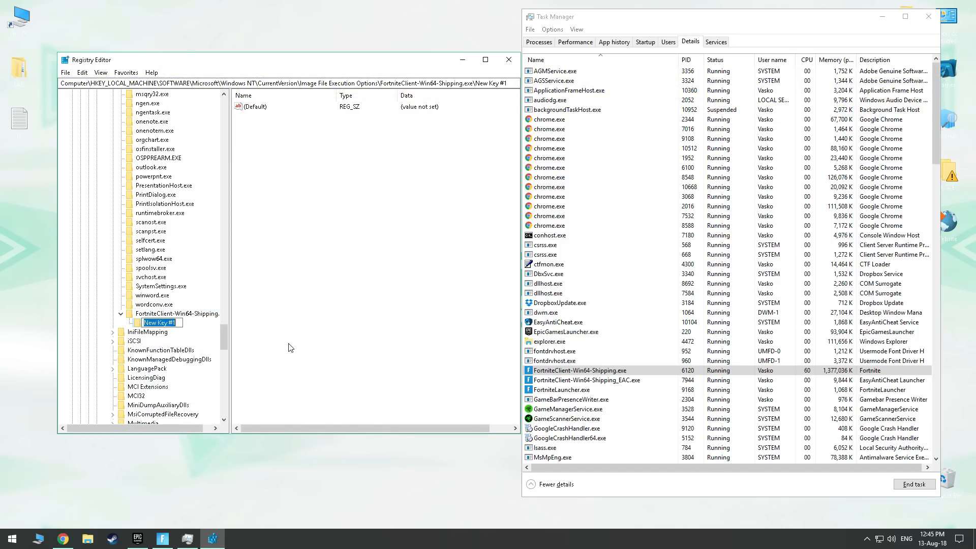
pyautogui.write('PerfOptions')
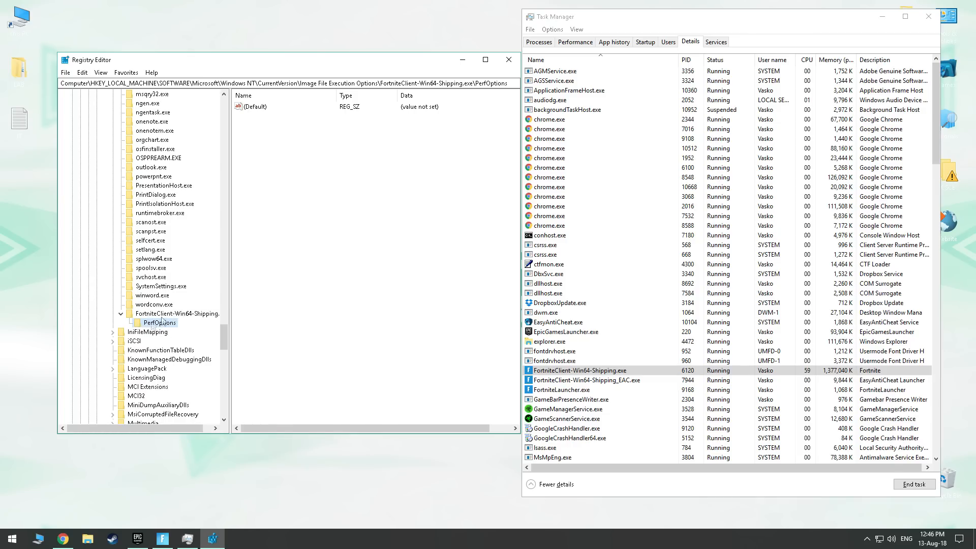
# Step: Add a new DWORD (32-bit) value named CpuPriorityClass under PerfOptions
pyautogui.rightClick(342, 166)
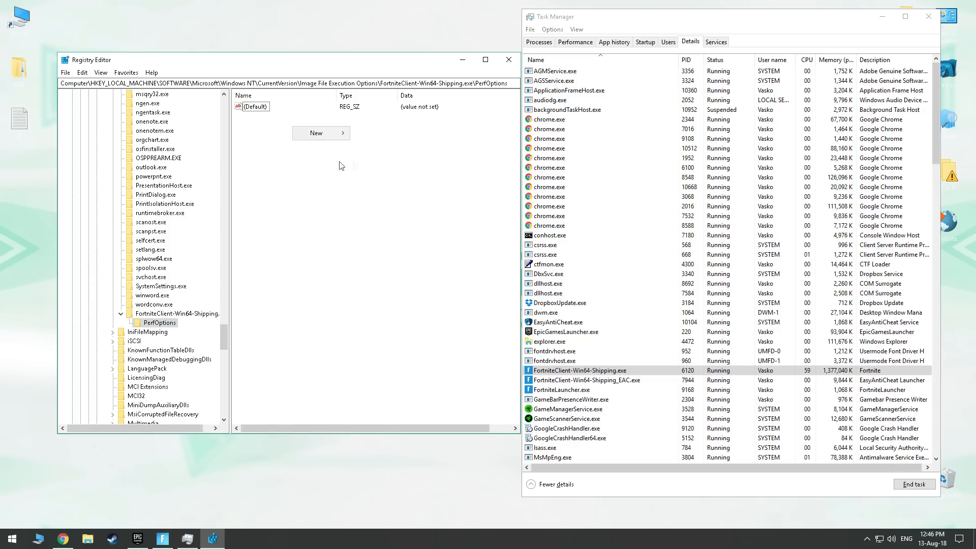
pyautogui.click(316, 132)
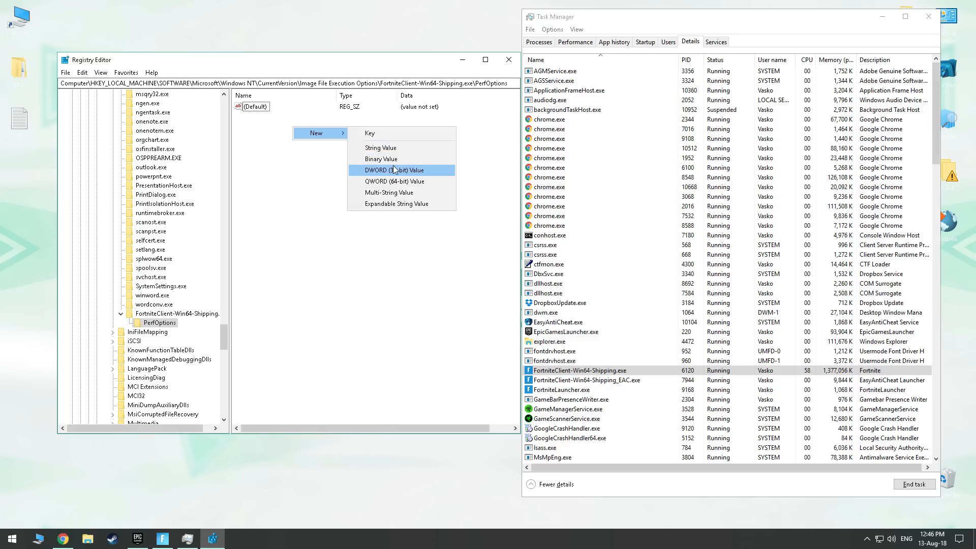
pyautogui.click(394, 169)
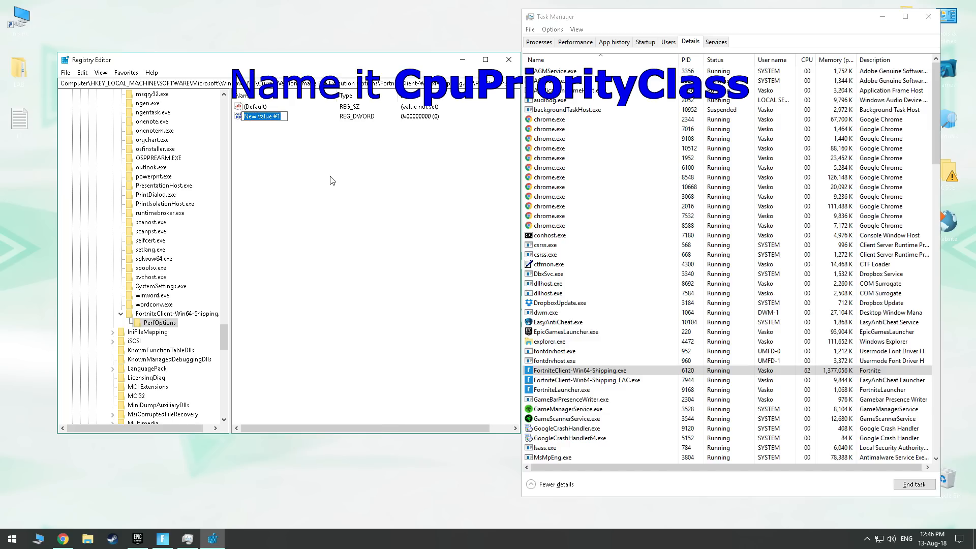
pyautogui.write('CpuPriorityClass')
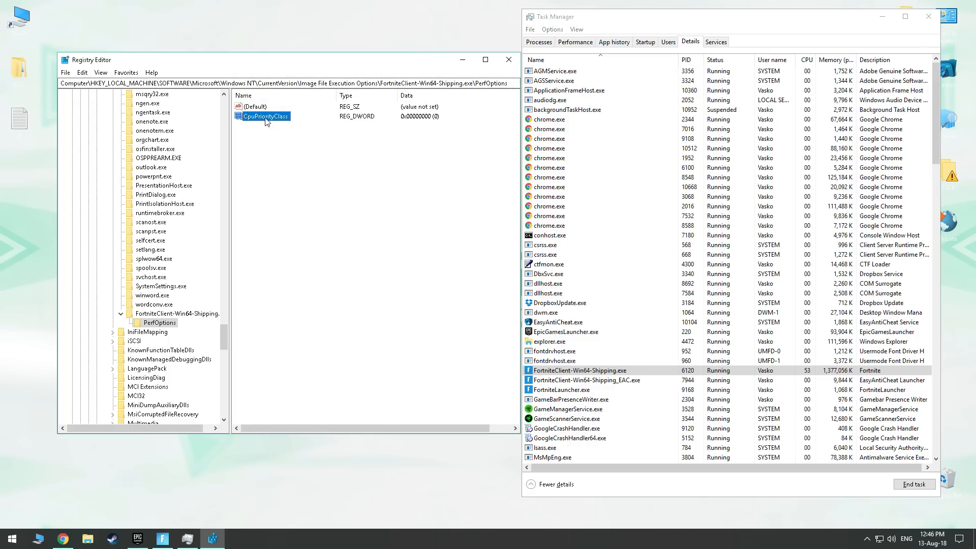
# Step: Set CpuPriorityClass data to 3, then close Registry Editor and Task Manager
pyautogui.doubleClick(262, 116)
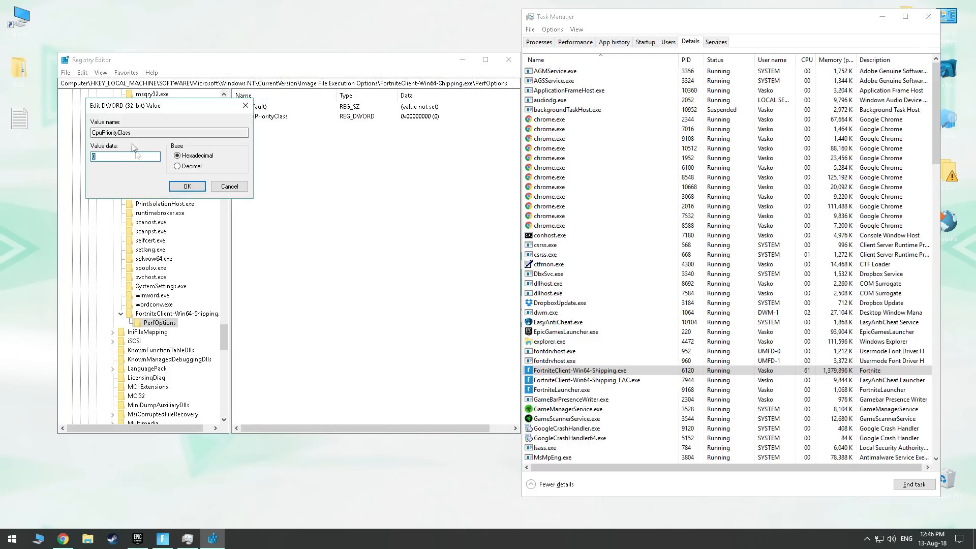
pyautogui.write('3')
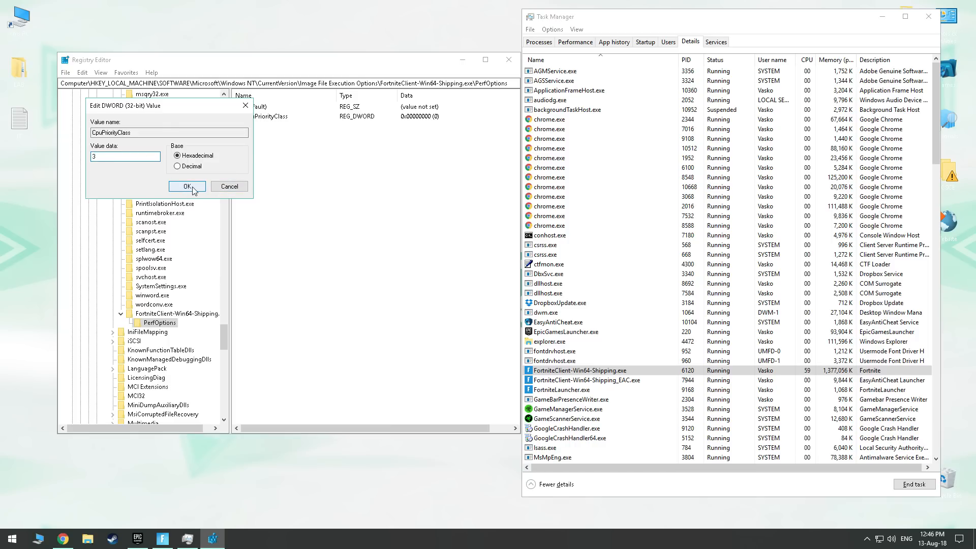
pyautogui.click(187, 187)
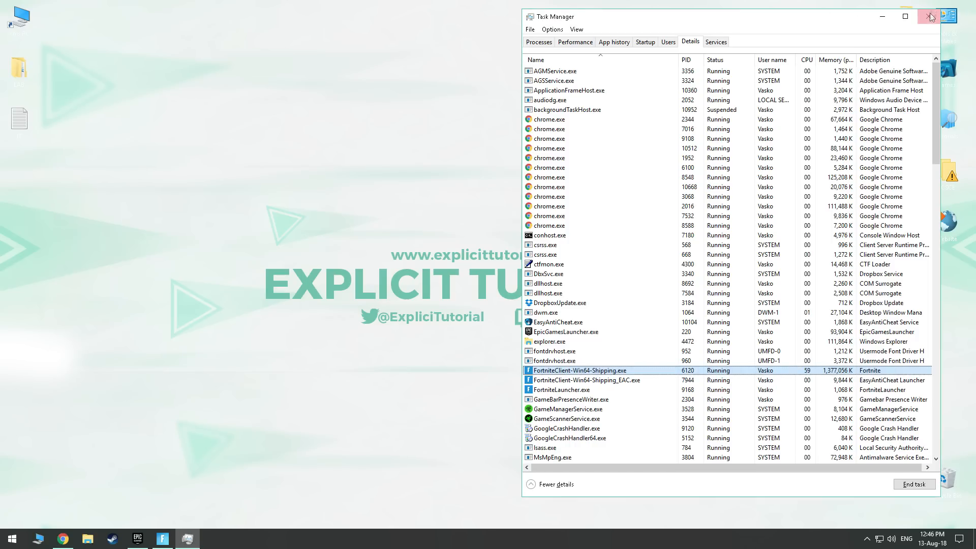
pyautogui.click(933, 16)
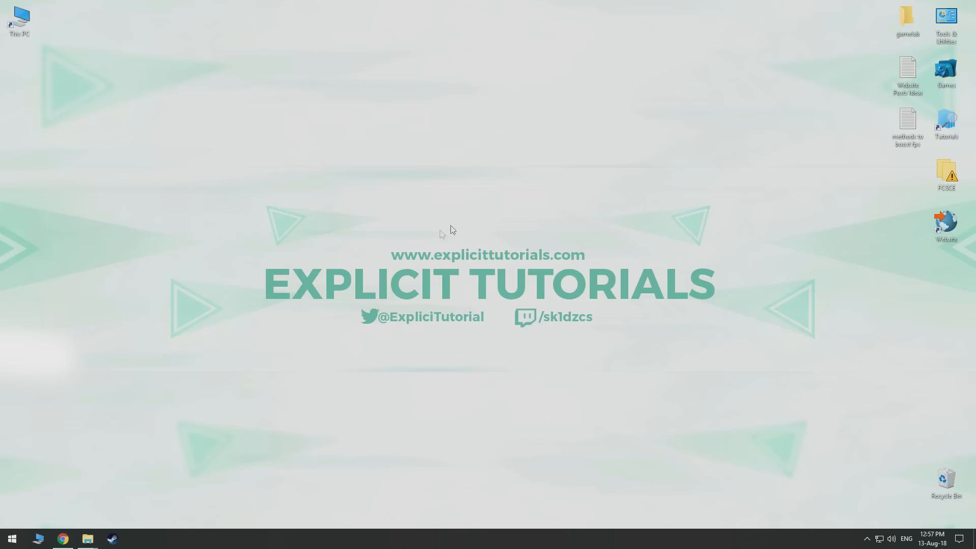
# Step: Launch msconfig from the Run dialog and go to its Boot settings
pyautogui.write('r')
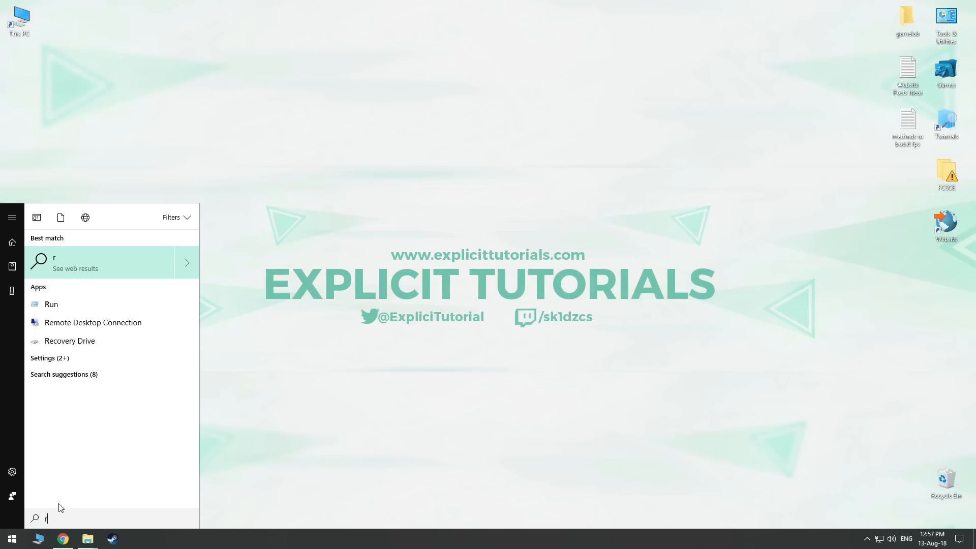
pyautogui.click(50, 304)
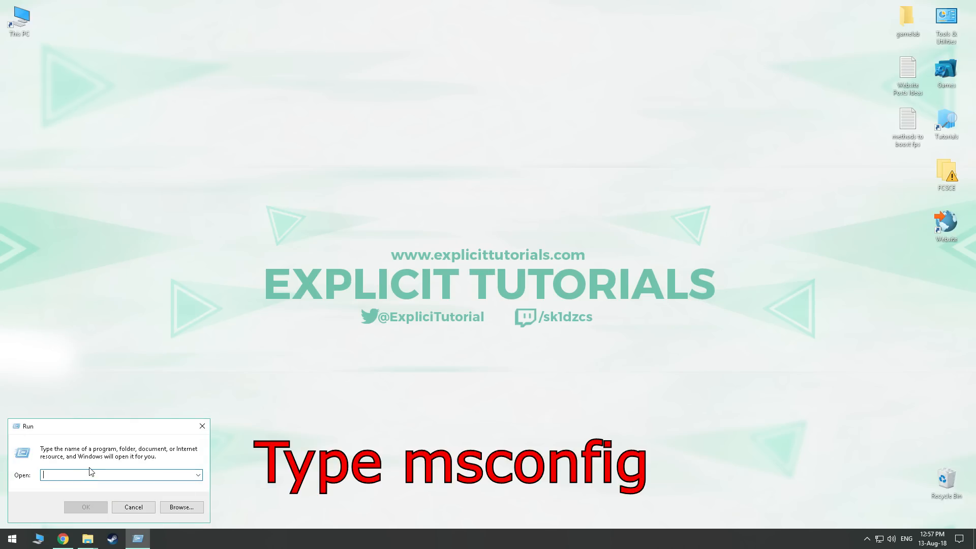
pyautogui.write('msconfig')
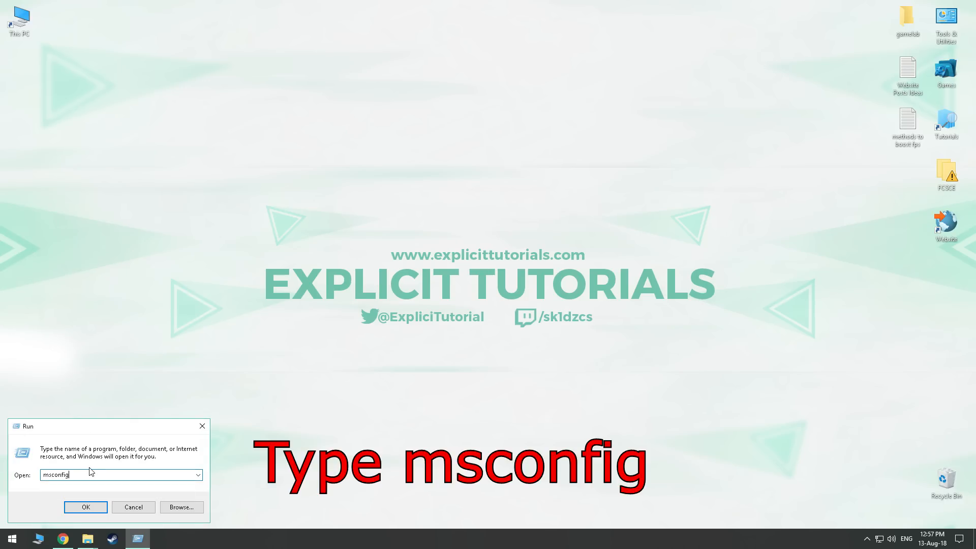
pyautogui.click(86, 506)
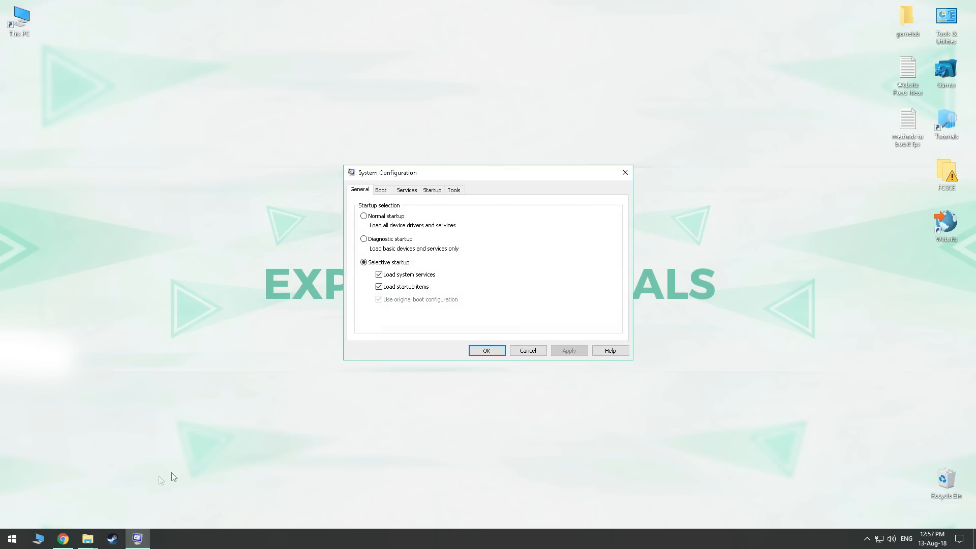
pyautogui.click(380, 190)
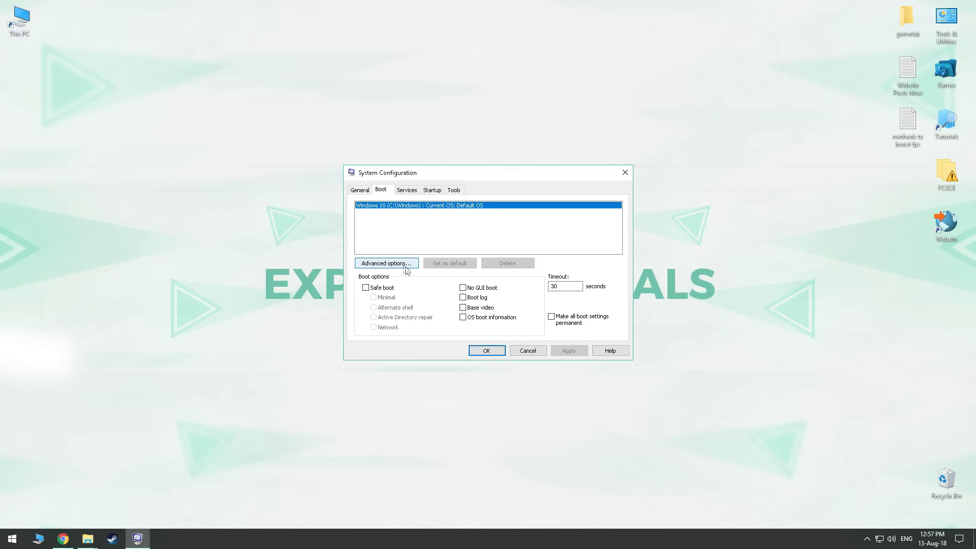
# Step: Set the advanced boot option to 4 processors, apply, and exit without restarting
pyautogui.click(385, 262)
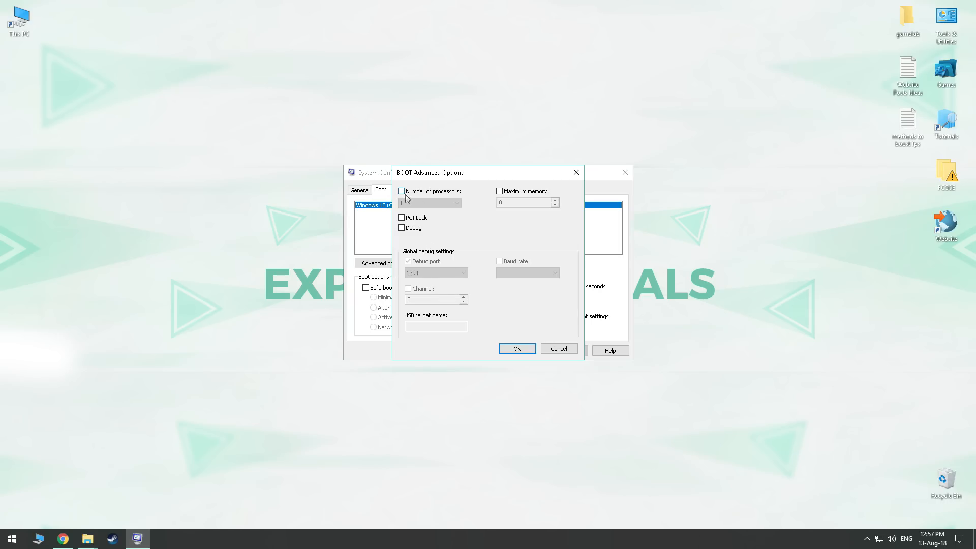
pyautogui.click(400, 192)
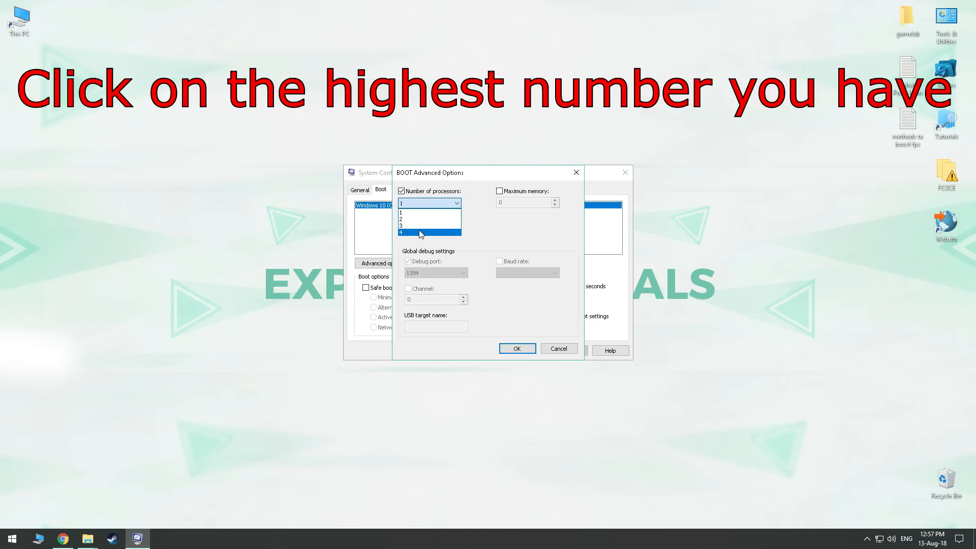
pyautogui.click(429, 233)
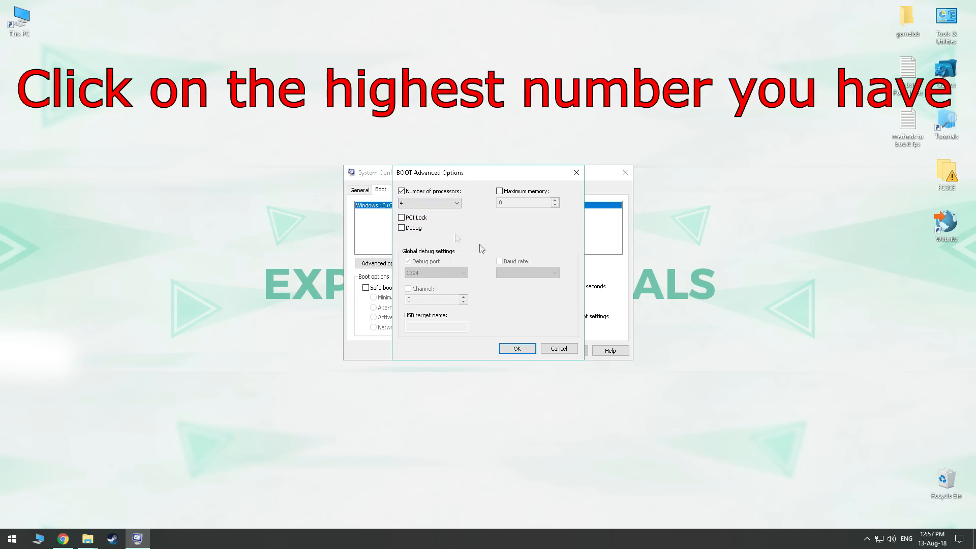
pyautogui.click(516, 348)
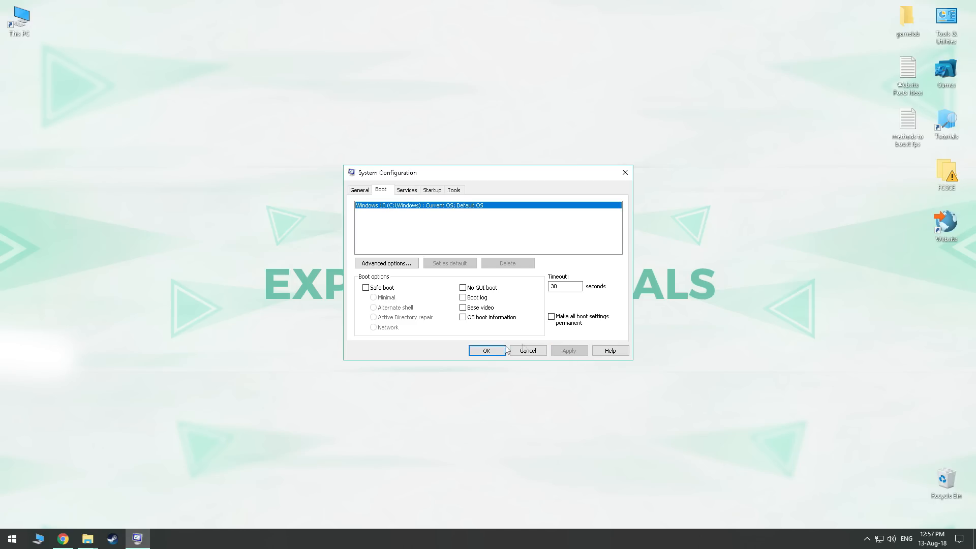
pyautogui.click(486, 350)
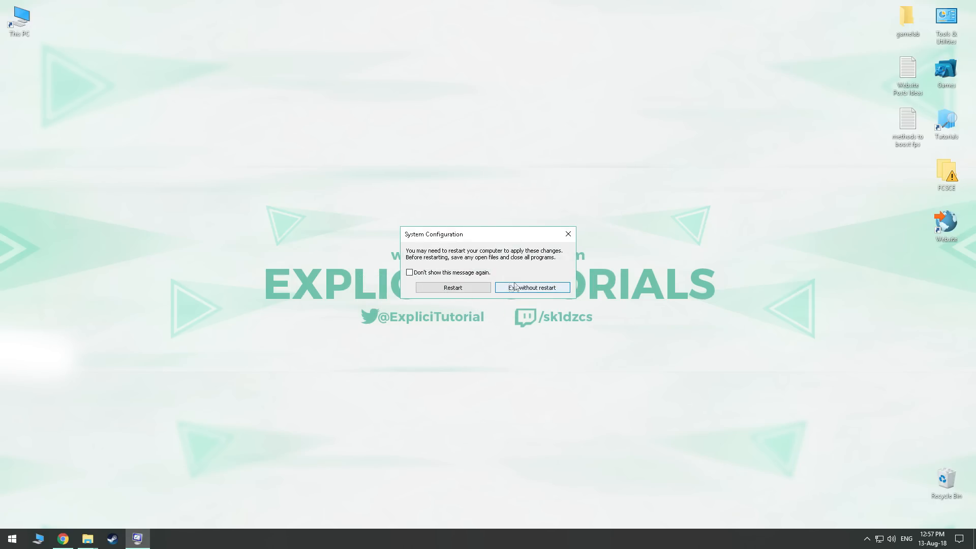
pyautogui.moveTo(466, 273)
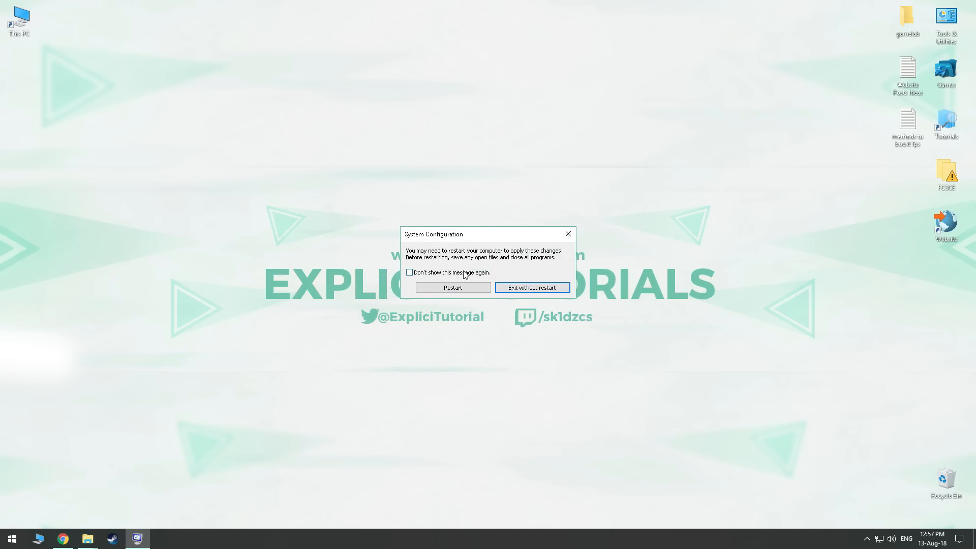
pyautogui.click(532, 286)
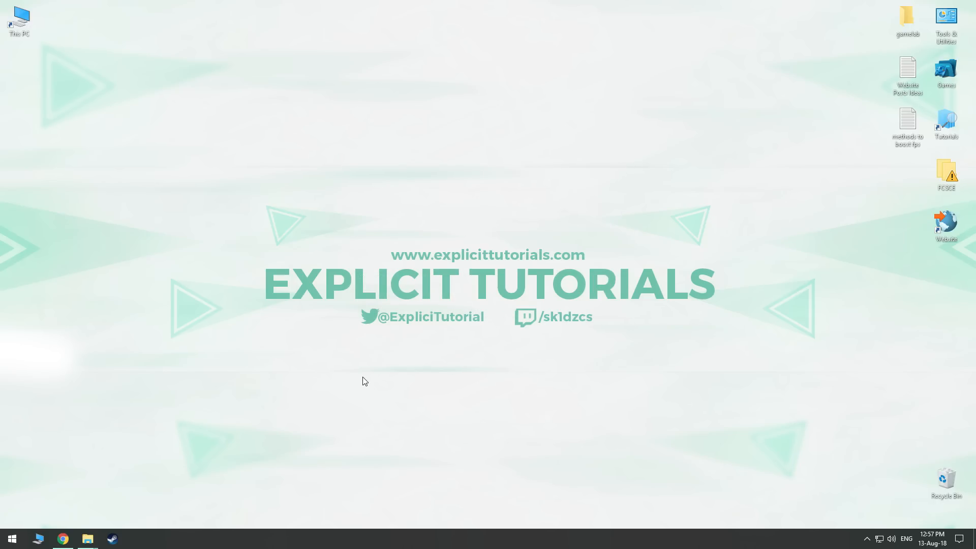
# Step: Search 'power plan' and switch the active plan from Balanced to High performance
pyautogui.write('power')
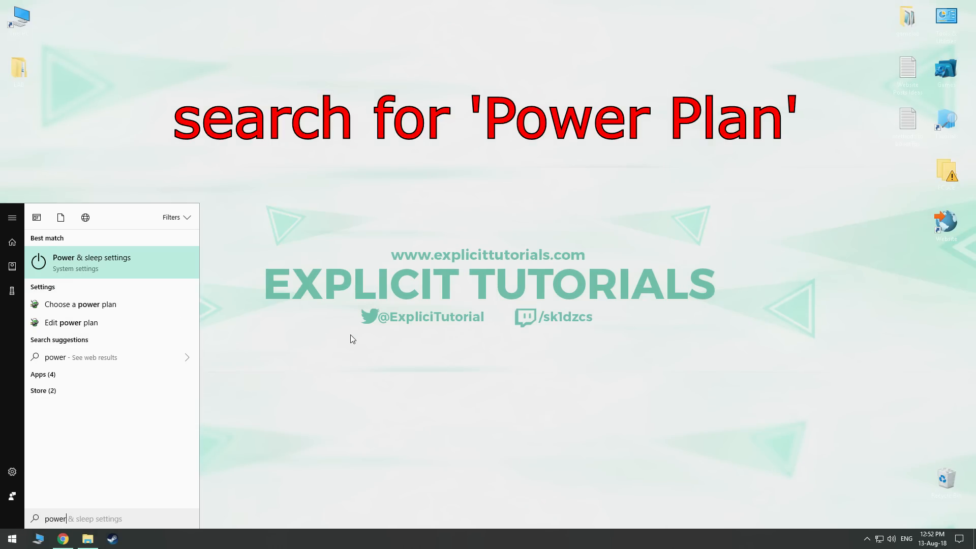
pyautogui.write('plan')
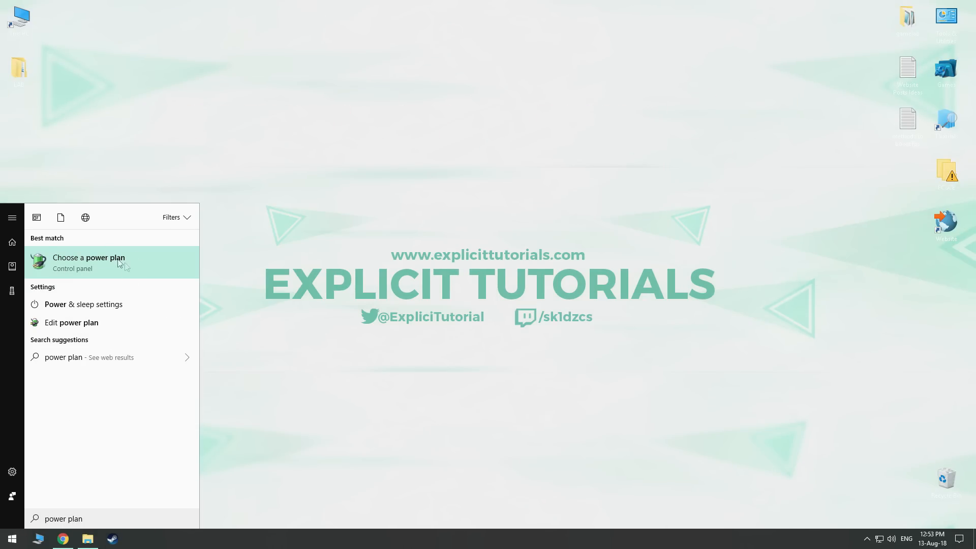
pyautogui.click(88, 257)
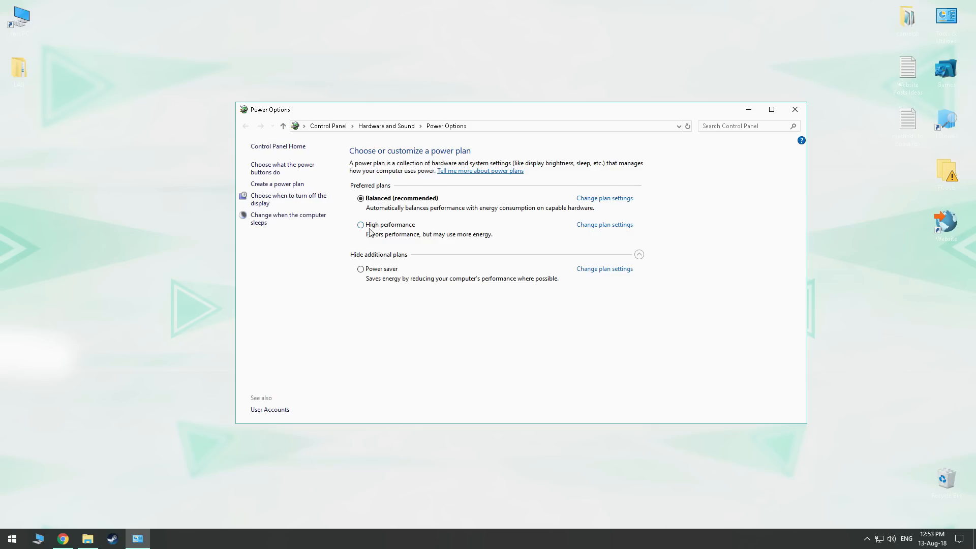
pyautogui.moveTo(400, 226)
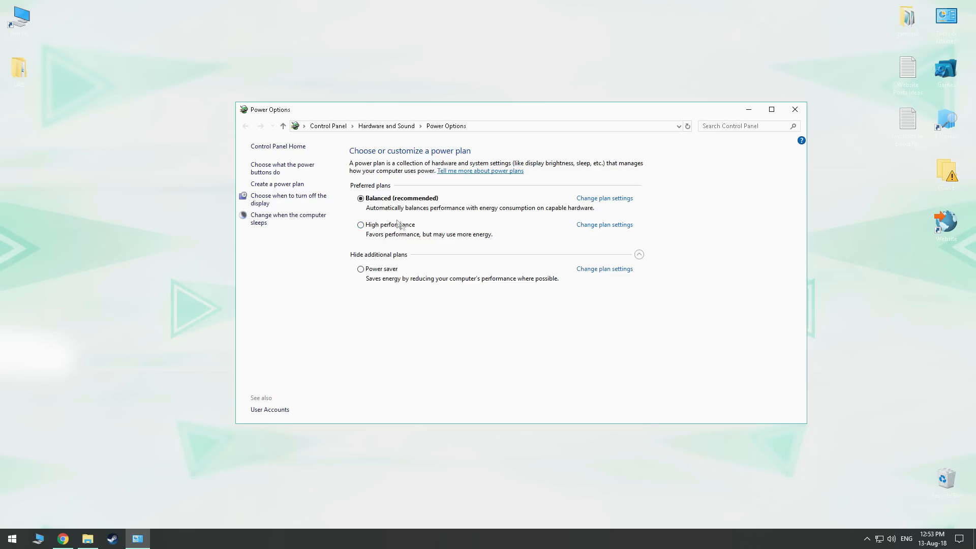
pyautogui.click(360, 223)
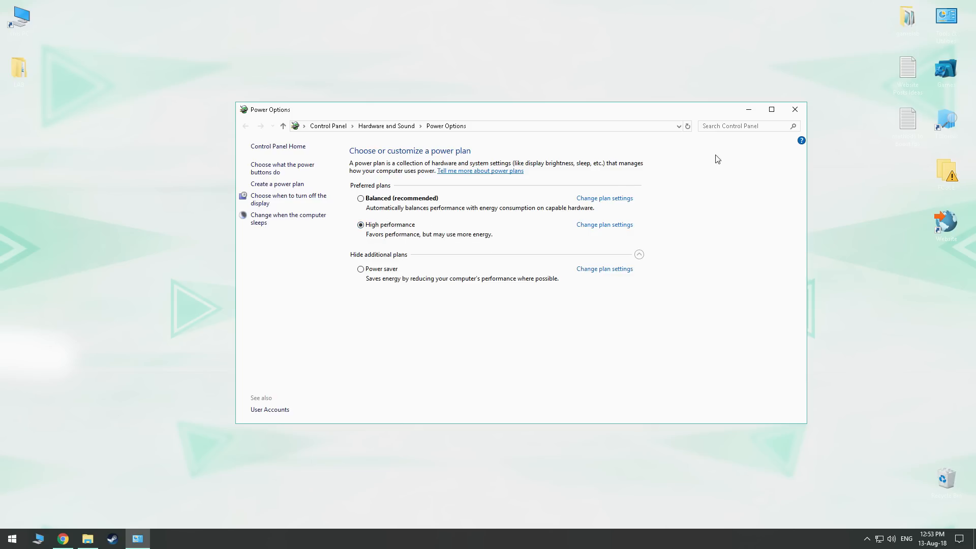
pyautogui.moveTo(769, 125)
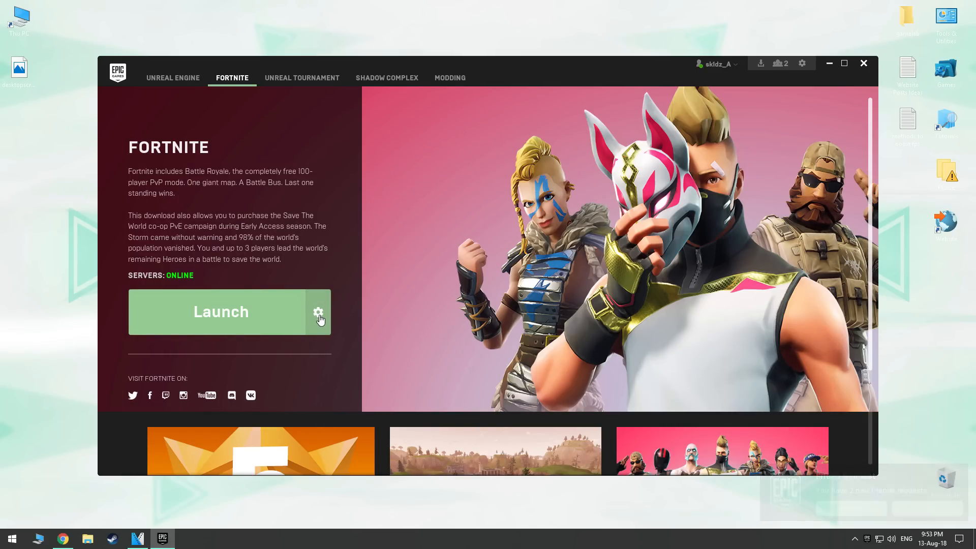
# Step: Check the processor core count and open Fortnite's launcher settings
pyautogui.click(318, 312)
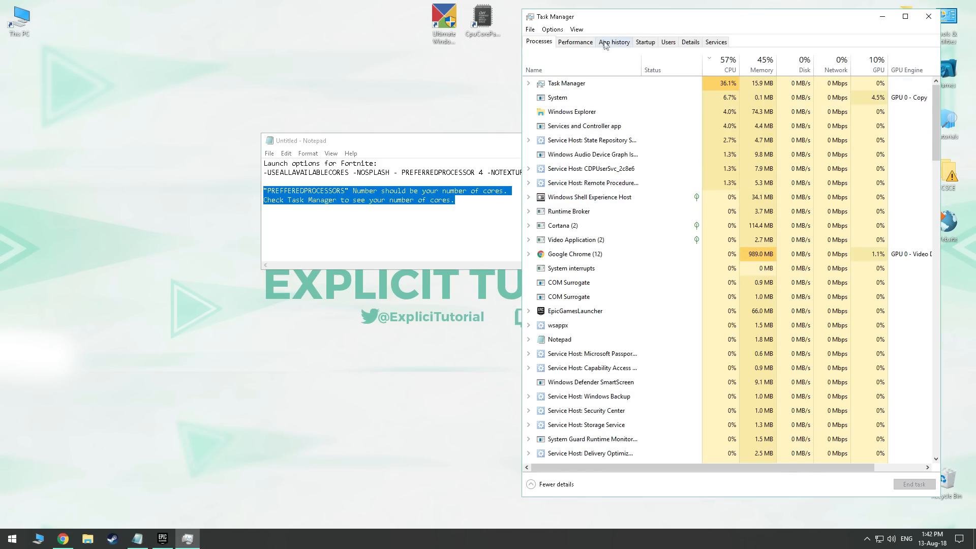
pyautogui.click(575, 42)
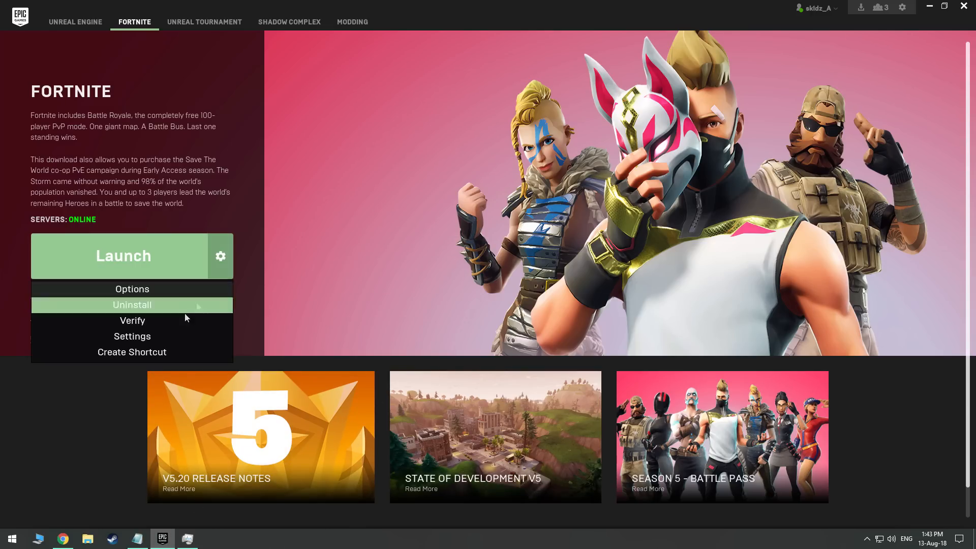
pyautogui.click(132, 336)
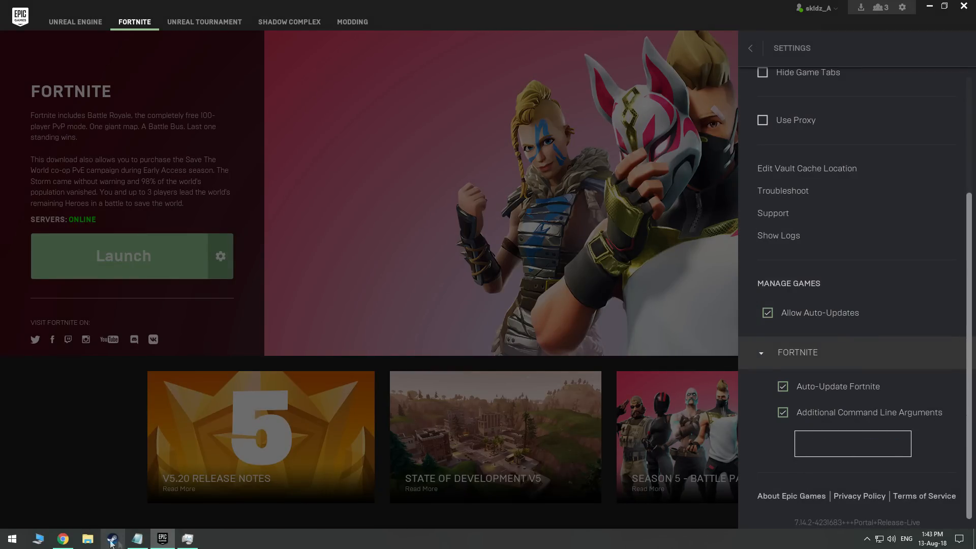
# Step: Enable Additional Command Line Arguments for Fortnite with '4 -NOTEXTURESTREAMING'
pyautogui.click(136, 539)
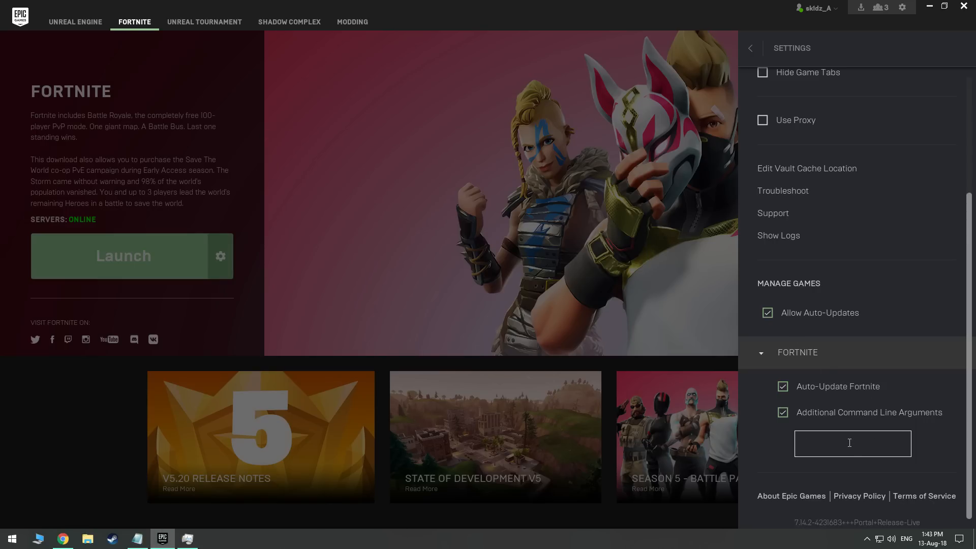
pyautogui.write('4 -NOTEXTURESTREAMING')
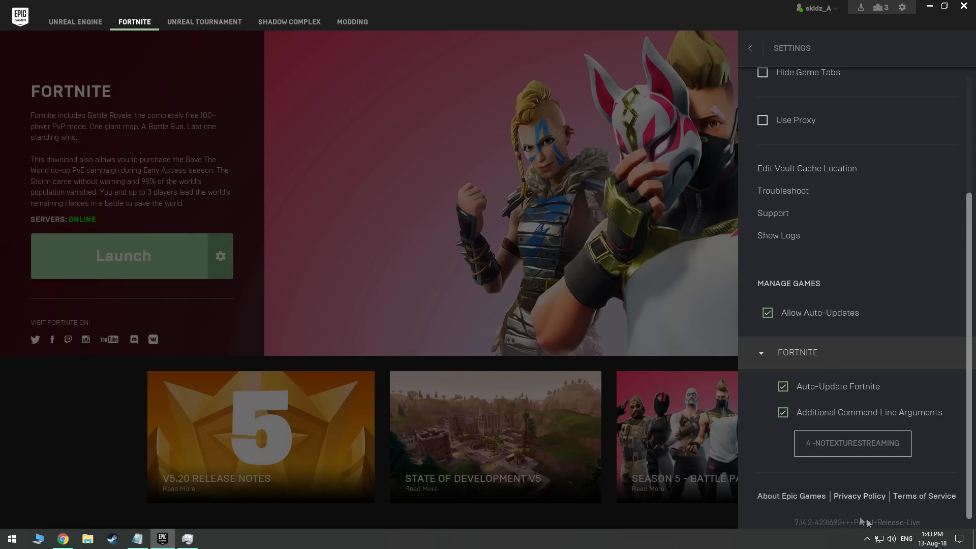
pyautogui.click(751, 48)
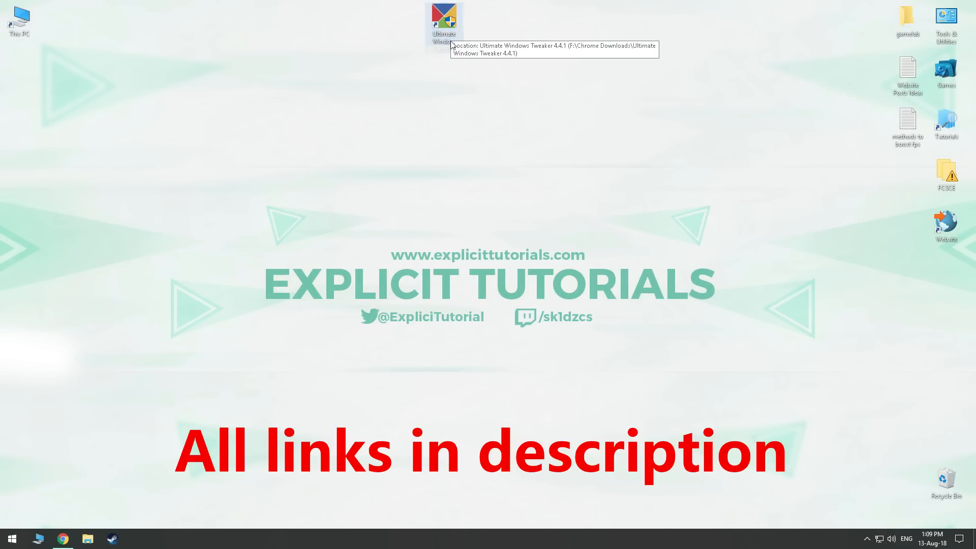
# Step: Apply Ultimate Windows Tweaker's performance tweaks, acknowledge the notice and close the tool
pyautogui.doubleClick(444, 18)
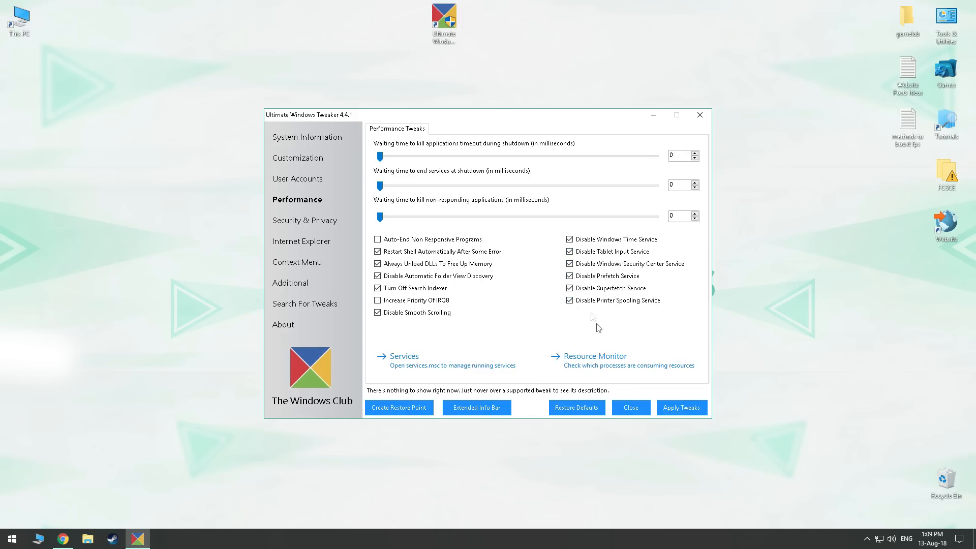
pyautogui.click(681, 408)
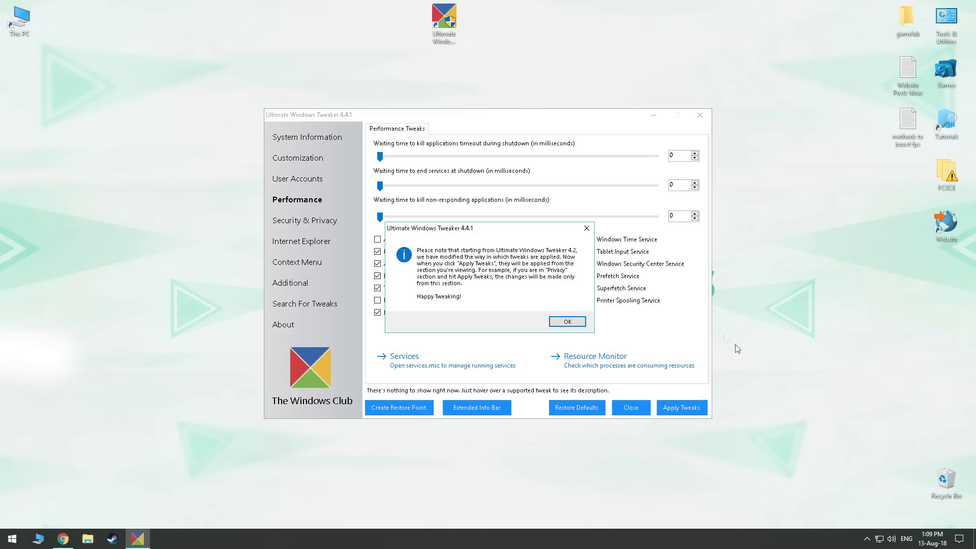
pyautogui.click(567, 321)
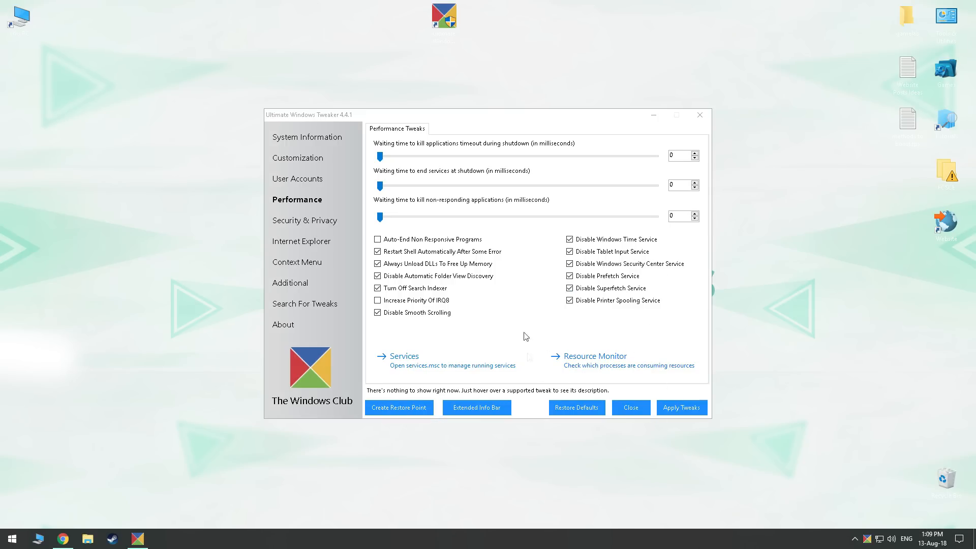
pyautogui.click(11, 539)
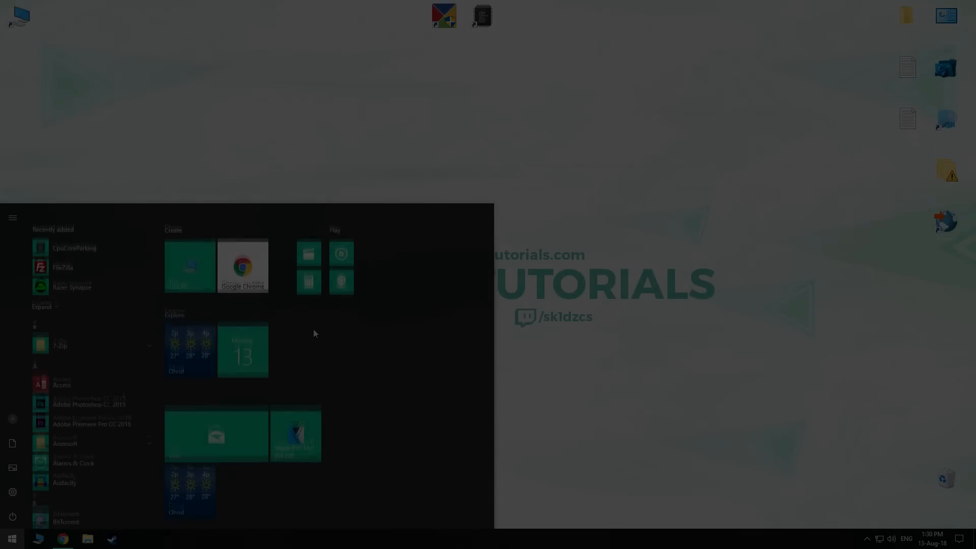
# Step: Open the Speakers properties and disable all sound effects under Enhancements
pyautogui.write('sound')
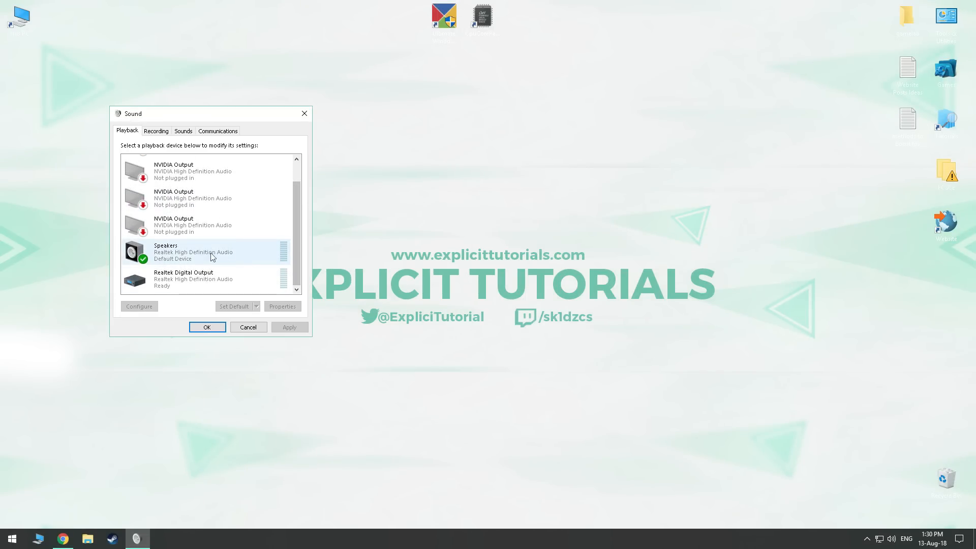
pyautogui.click(282, 306)
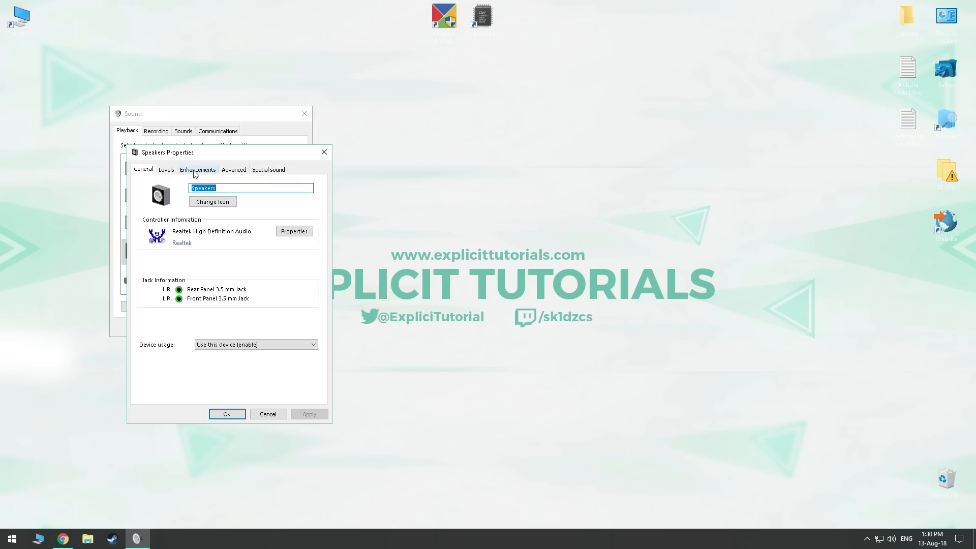
pyautogui.click(198, 169)
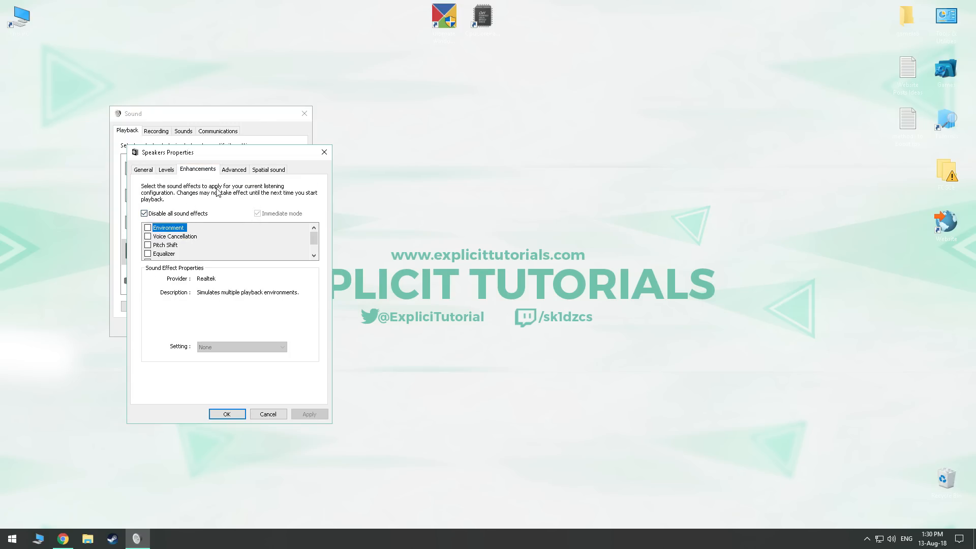
# Step: Set the default format to 16 bit, 44100 Hz (CD Quality) and save the speaker settings
pyautogui.click(234, 169)
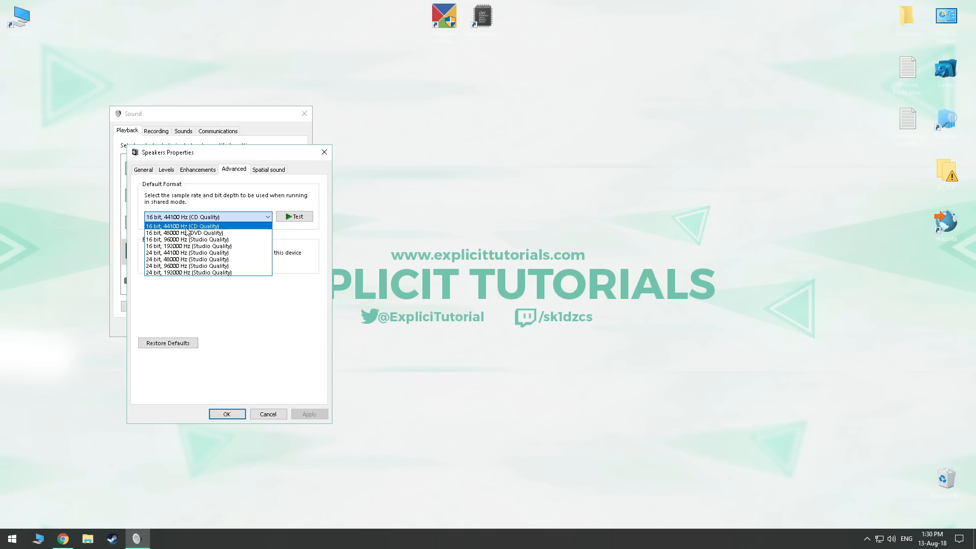
pyautogui.click(181, 225)
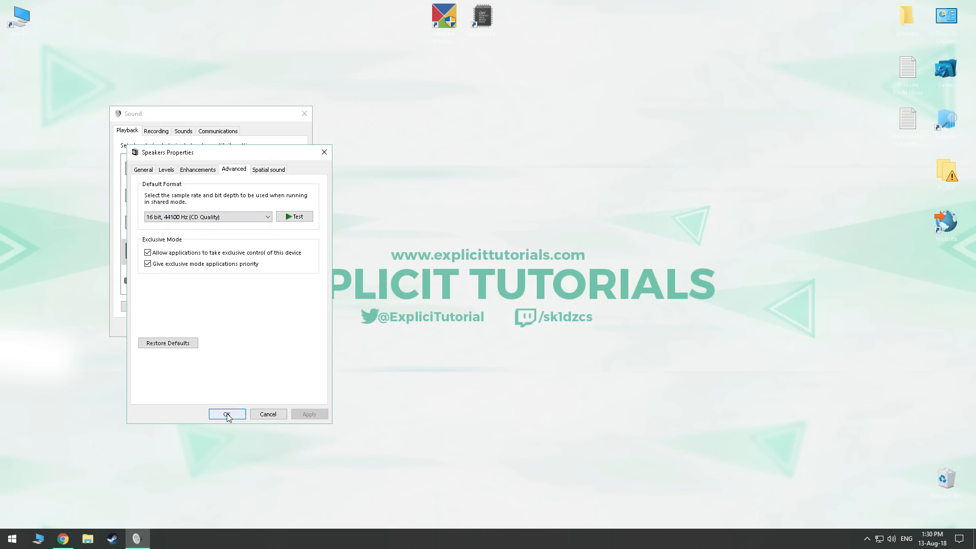
pyautogui.click(227, 414)
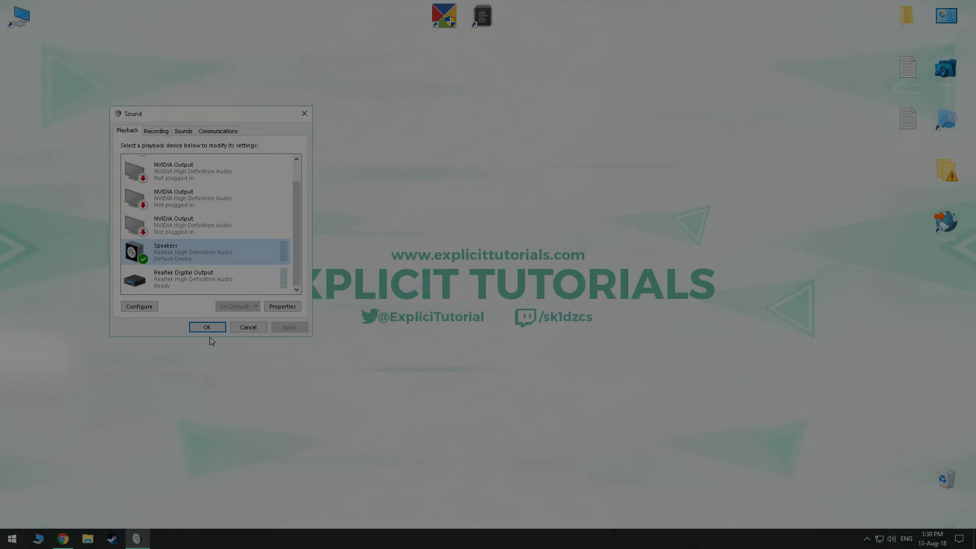
pyautogui.click(11, 539)
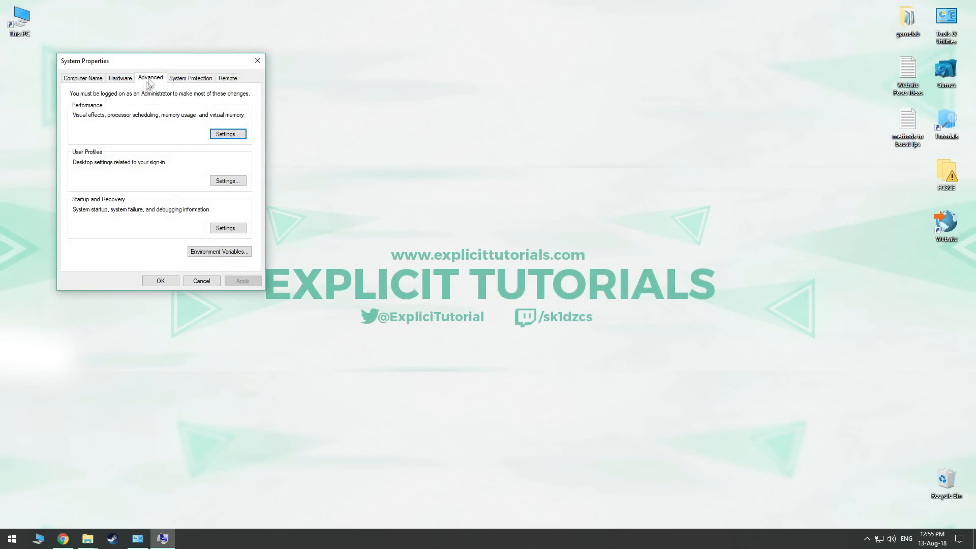
# Step: Show the Performance settings from System Properties' Advanced tab
pyautogui.click(227, 135)
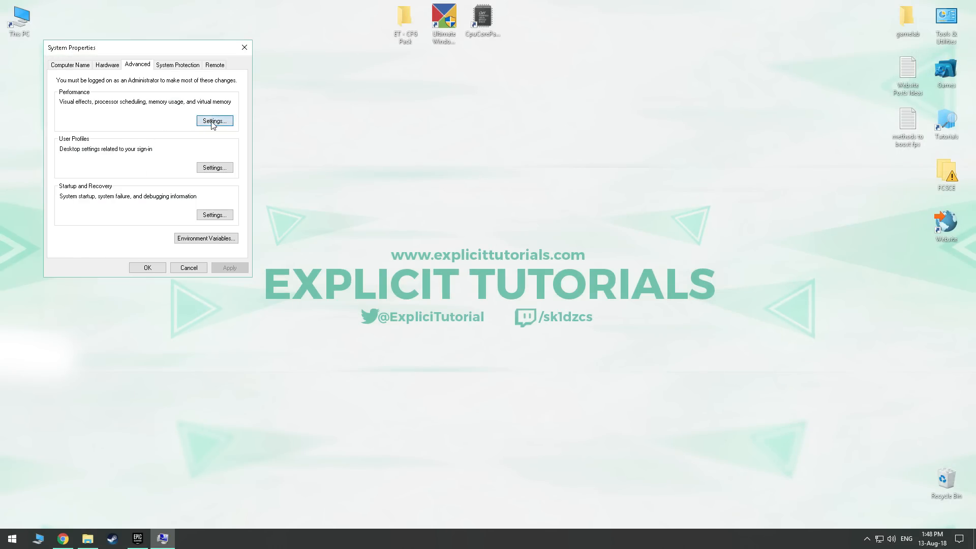
# Step: Give drive C a custom paging file of 1910 MB initial and 1910 MB maximum instead of automatic management
pyautogui.click(213, 121)
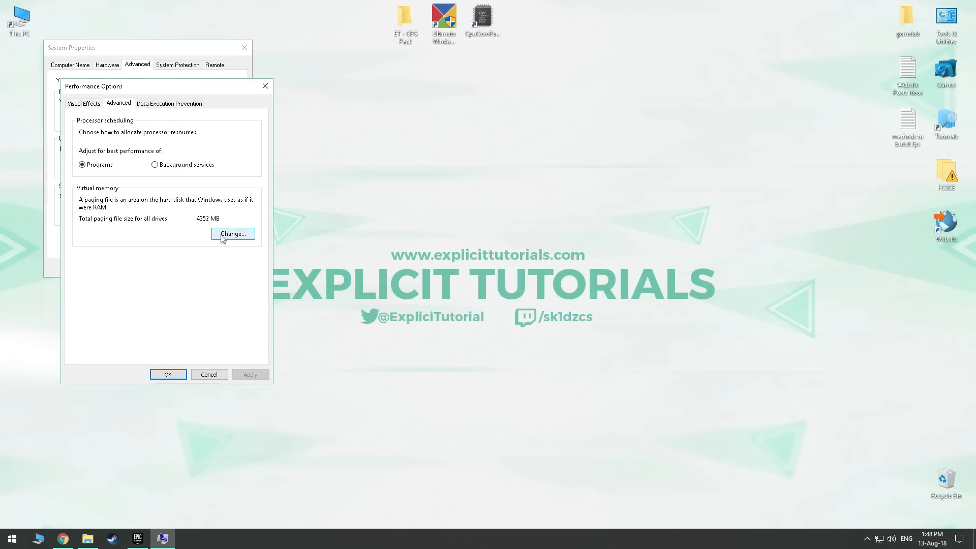
pyautogui.click(233, 234)
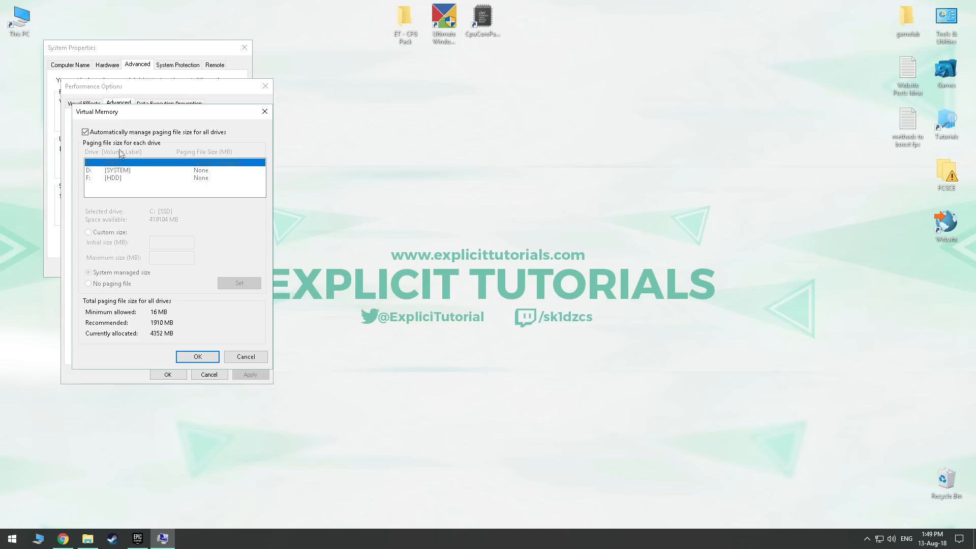
pyautogui.click(88, 133)
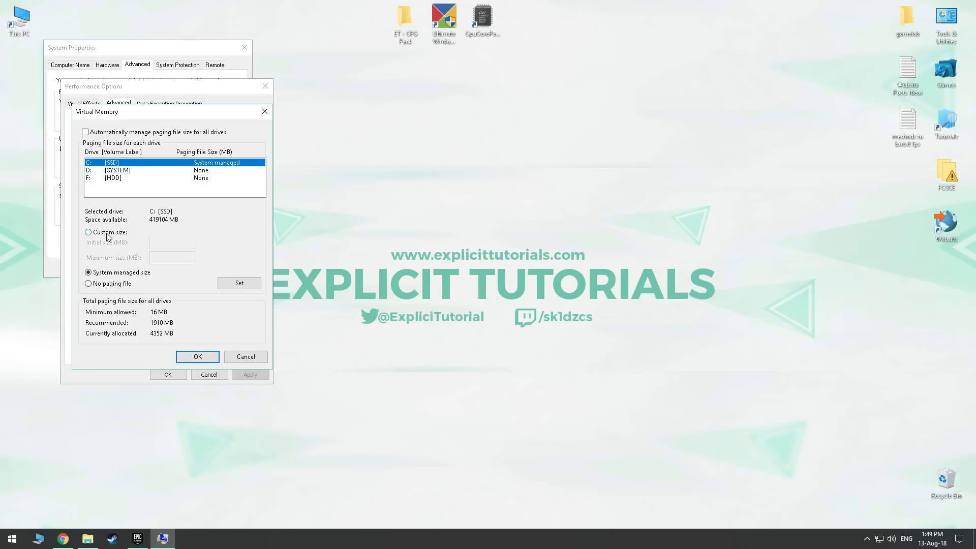
pyautogui.click(88, 232)
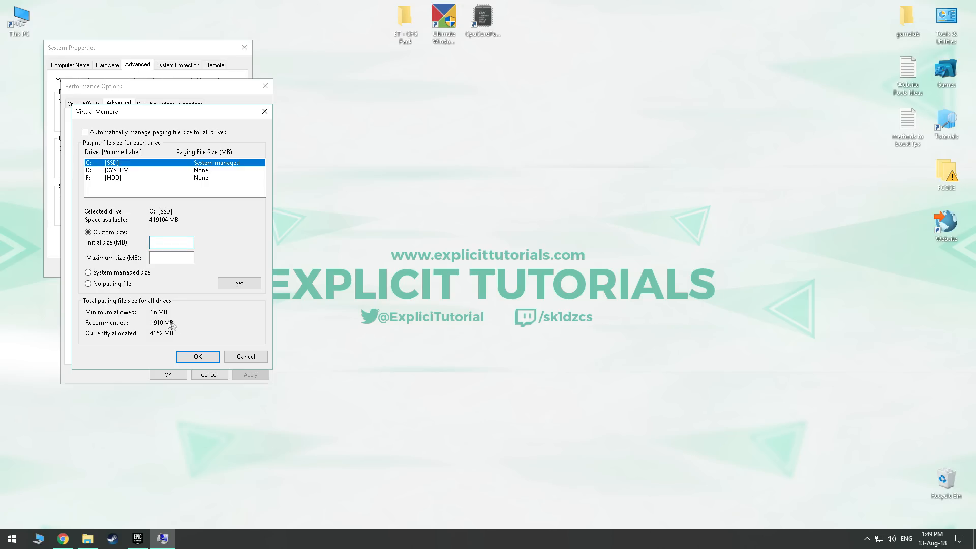
pyautogui.write('1')
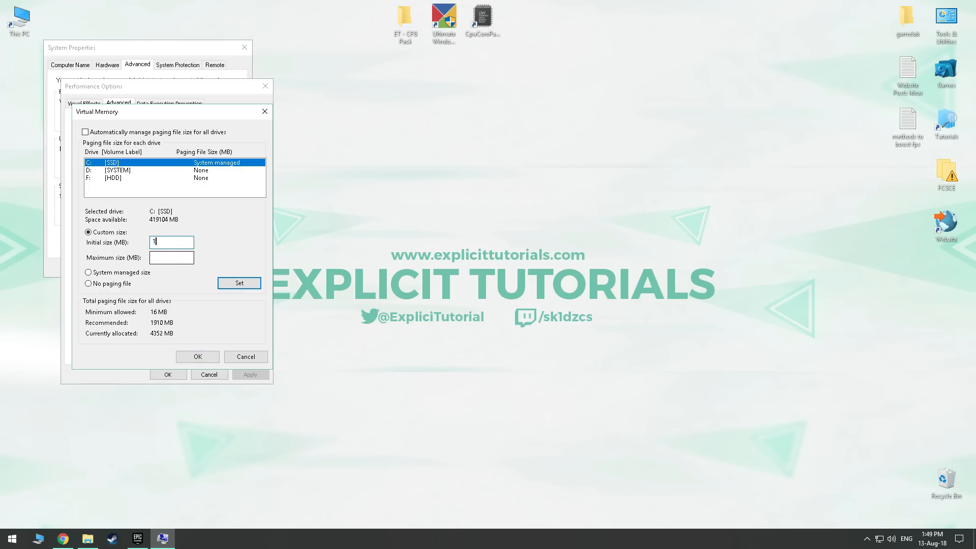
pyautogui.write('910')
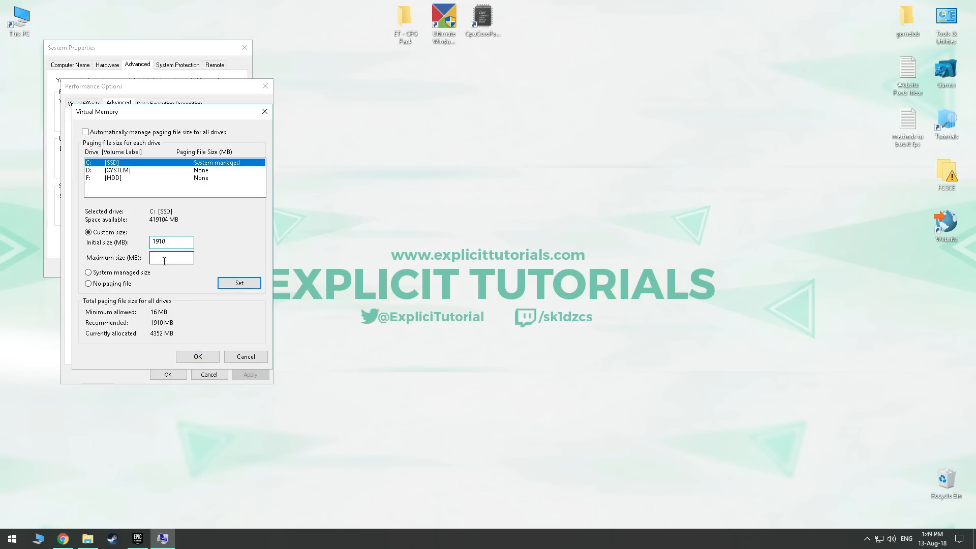
pyautogui.write('19')
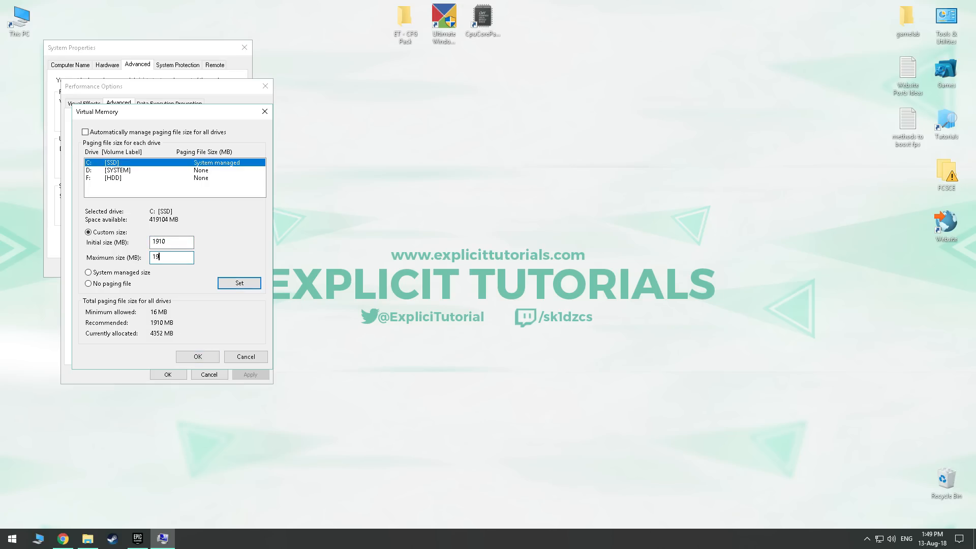
pyautogui.write('10')
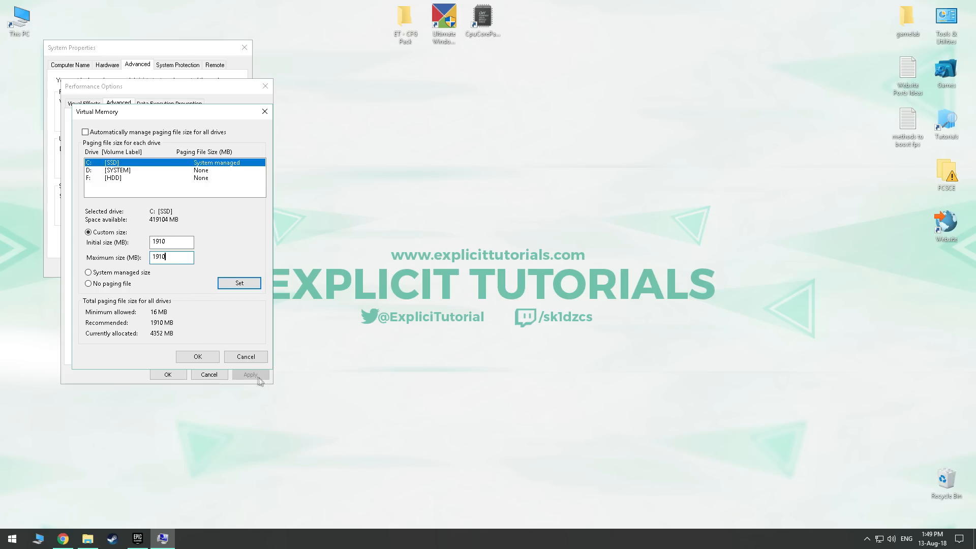
pyautogui.click(239, 284)
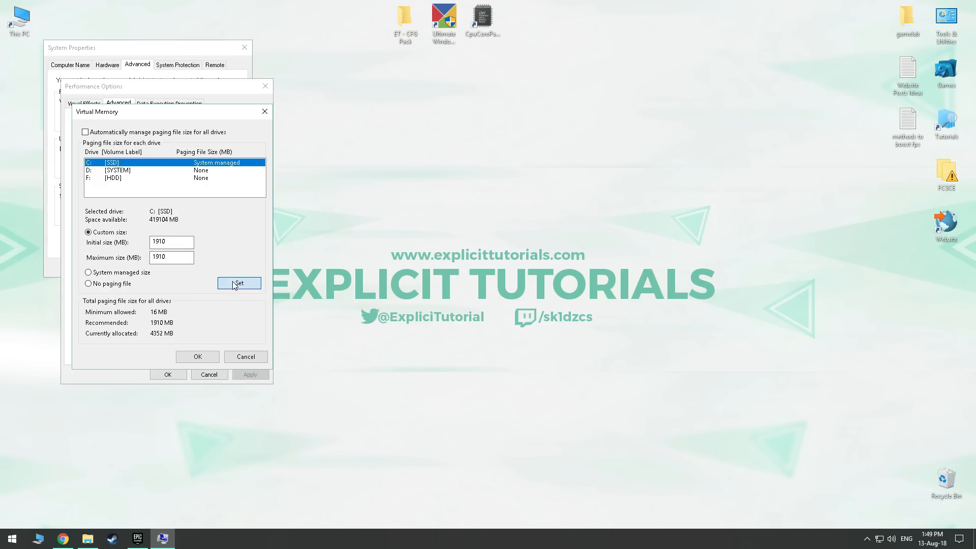
pyautogui.click(238, 283)
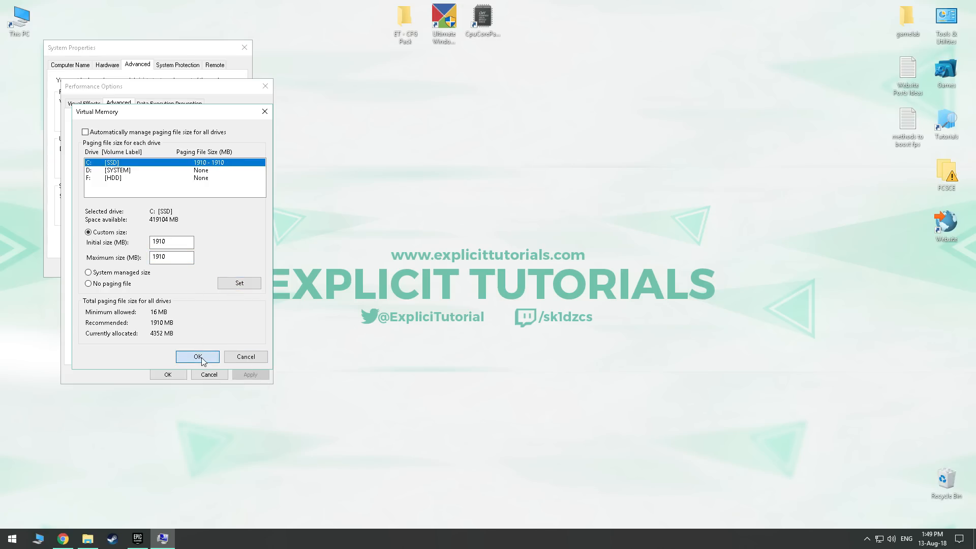
# Step: Confirm the virtual memory and performance changes and answer the restart prompt
pyautogui.click(197, 357)
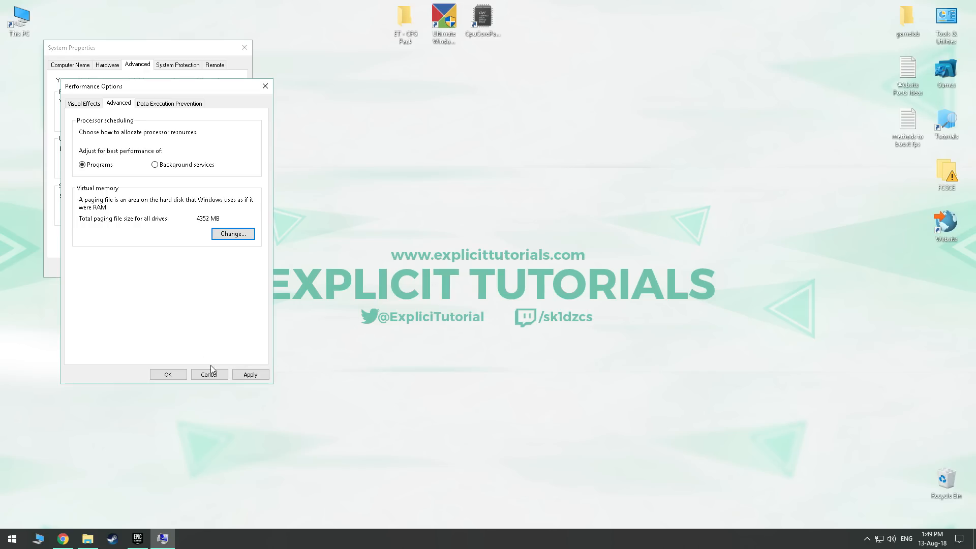
pyautogui.click(168, 374)
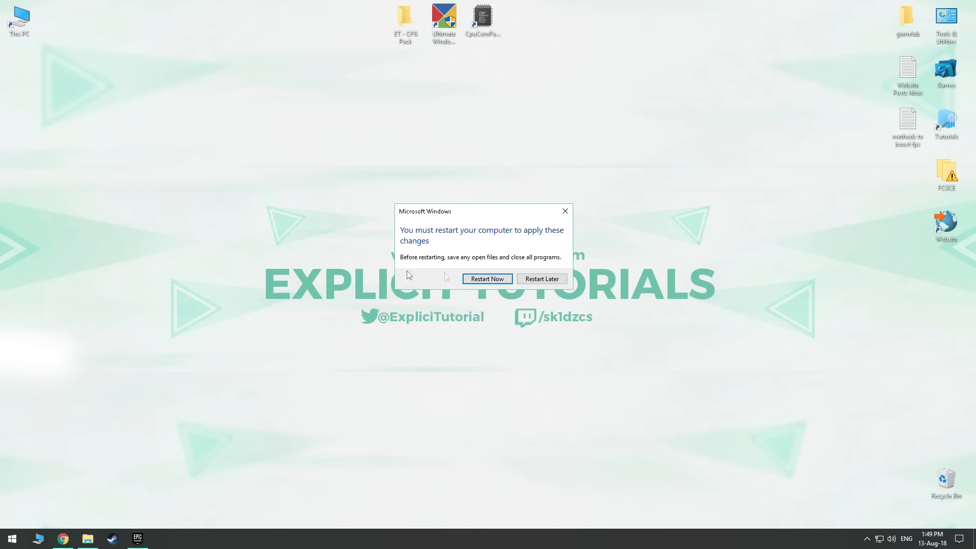
pyautogui.click(541, 278)
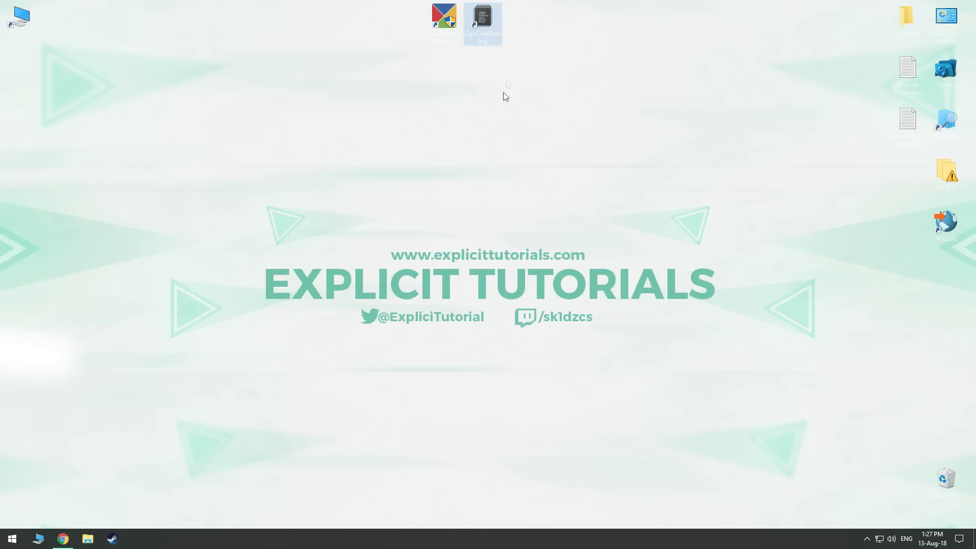
# Step: Launch CpuCoreParking and refresh to show all four cores unparked at 100%
pyautogui.doubleClick(483, 20)
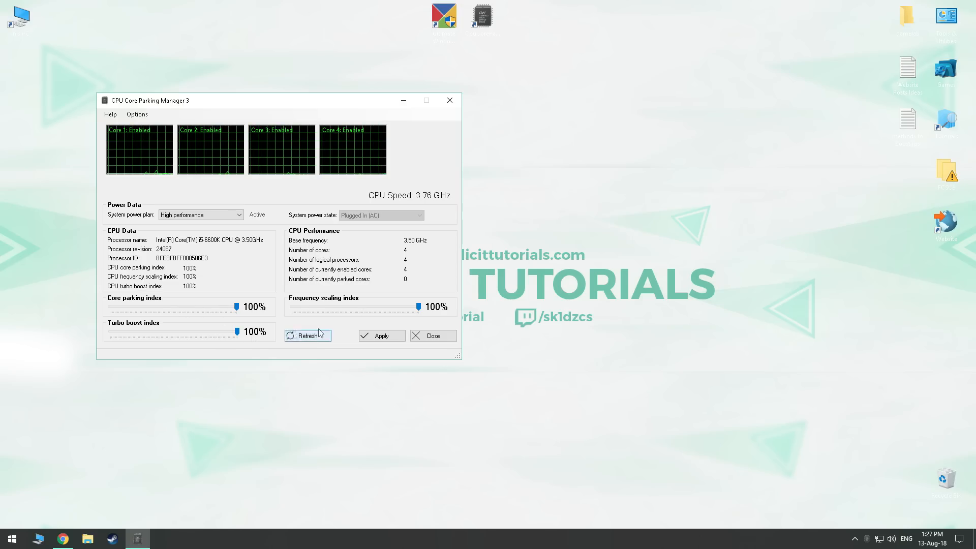
pyautogui.click(381, 336)
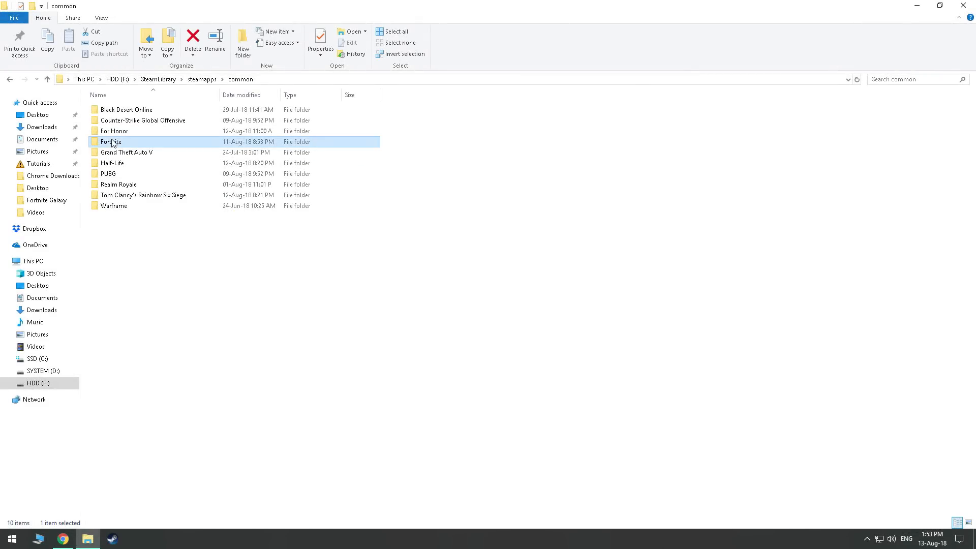
# Step: Browse into Fortnite\FortniteGame\Binaries\Win64
pyautogui.doubleClick(110, 142)
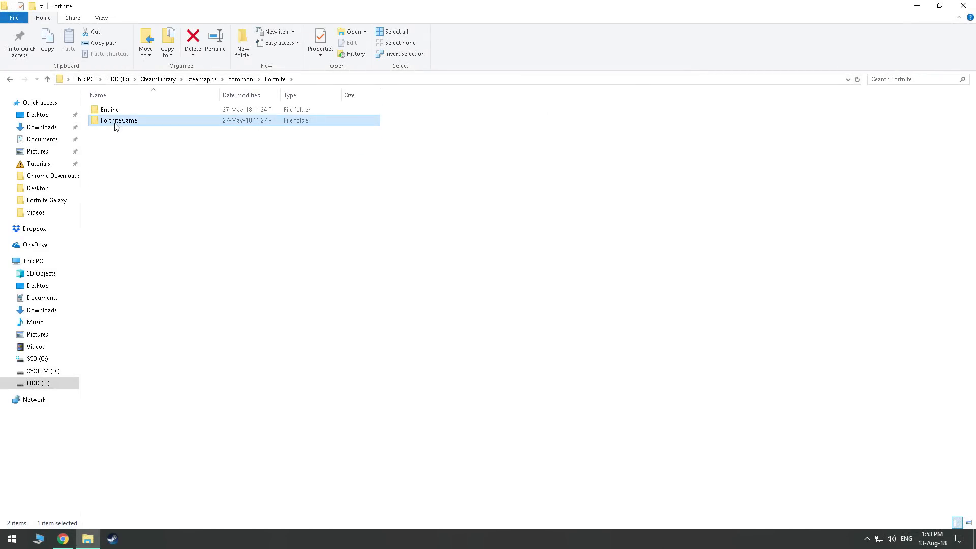
pyautogui.doubleClick(118, 120)
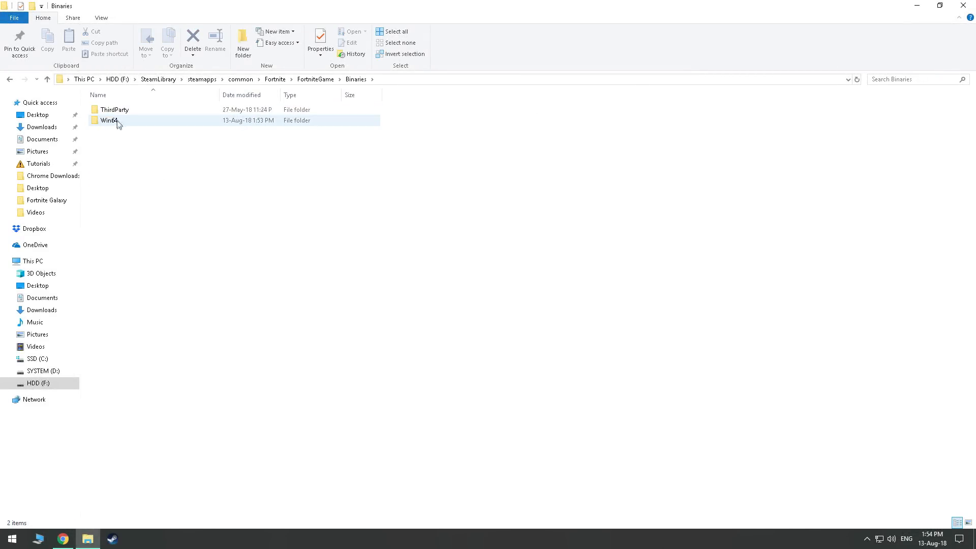
pyautogui.doubleClick(109, 120)
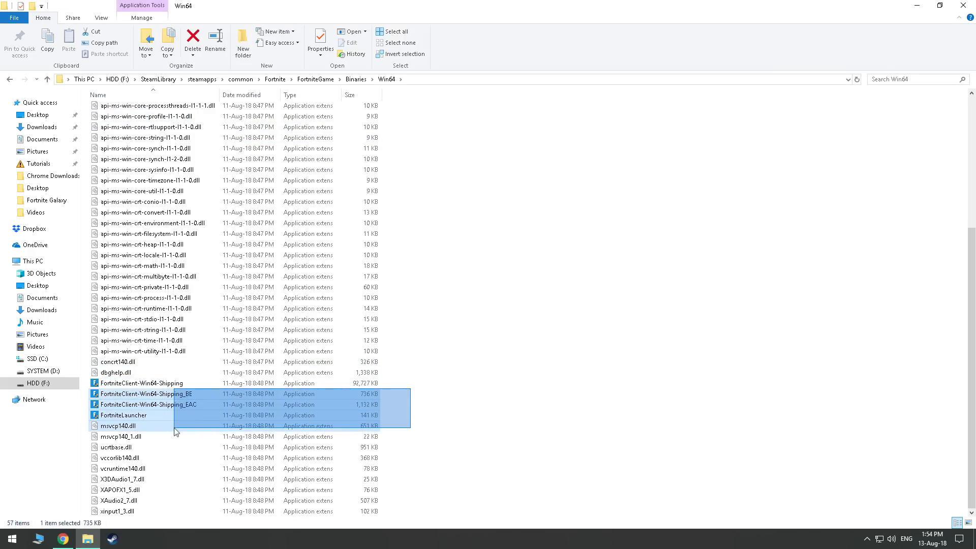
# Step: Disable fullscreen optimizations with high DPI override for FortniteClient-Win64-Shipping and apply
pyautogui.click(320, 39)
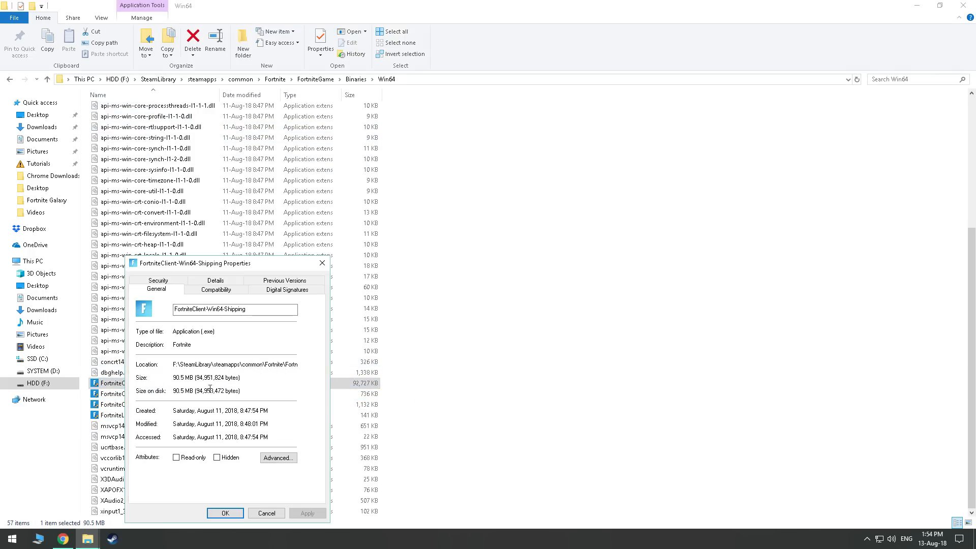
pyautogui.click(215, 289)
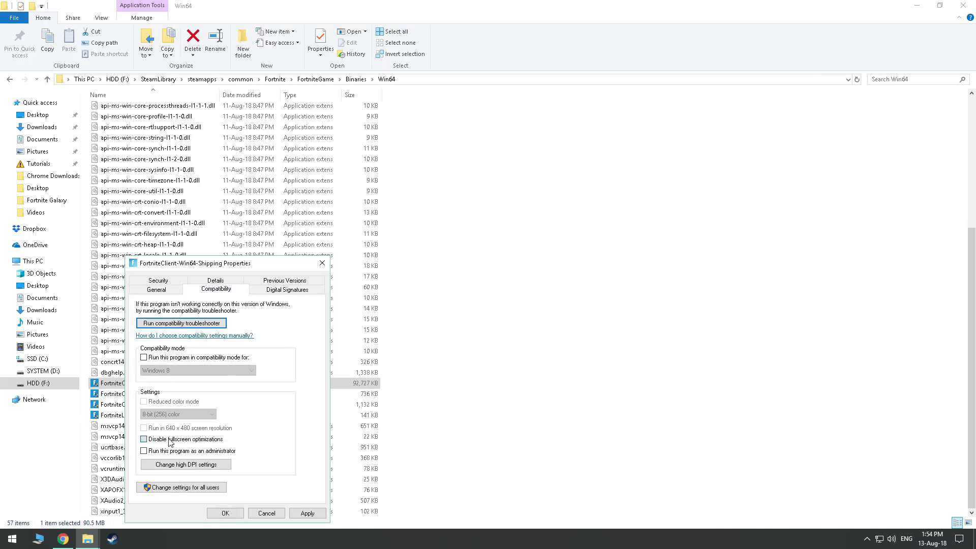
pyautogui.click(185, 465)
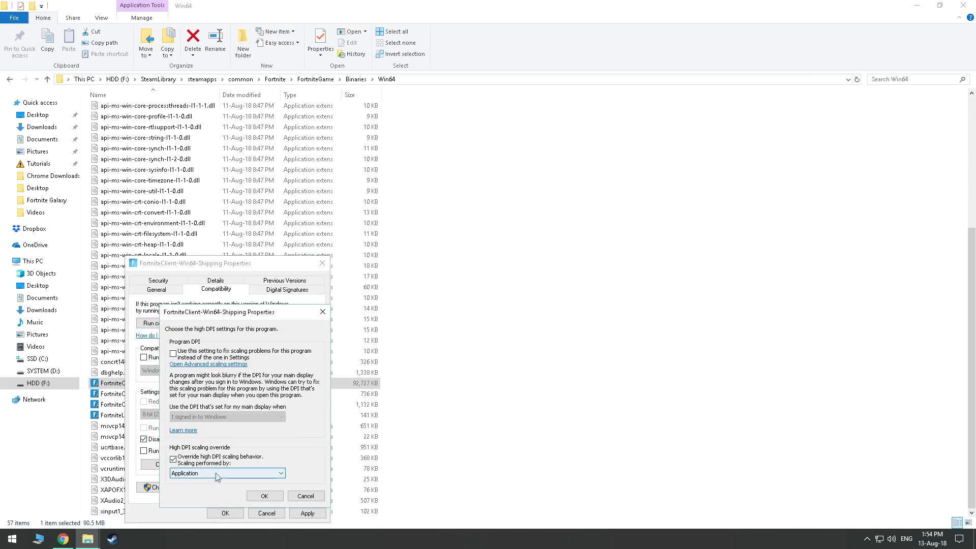
pyautogui.click(264, 496)
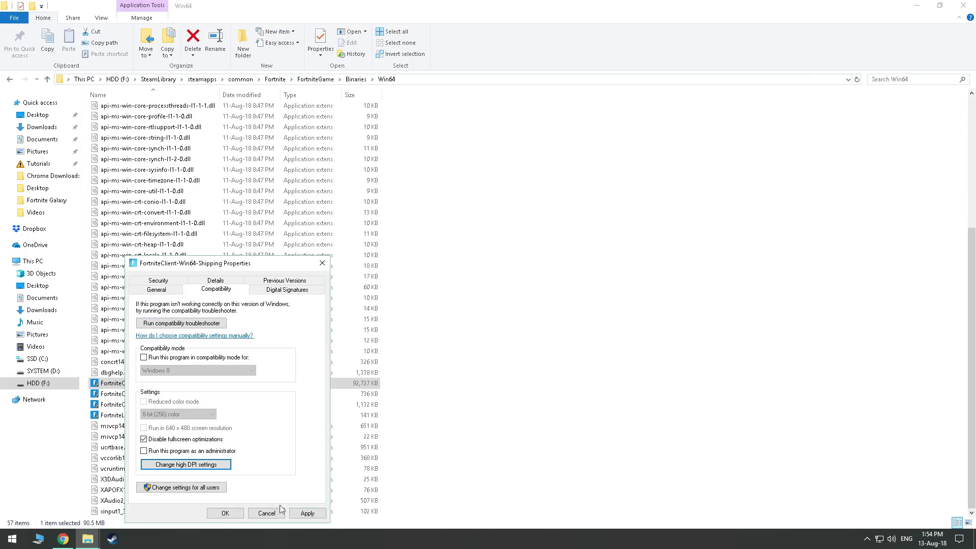
pyautogui.click(265, 513)
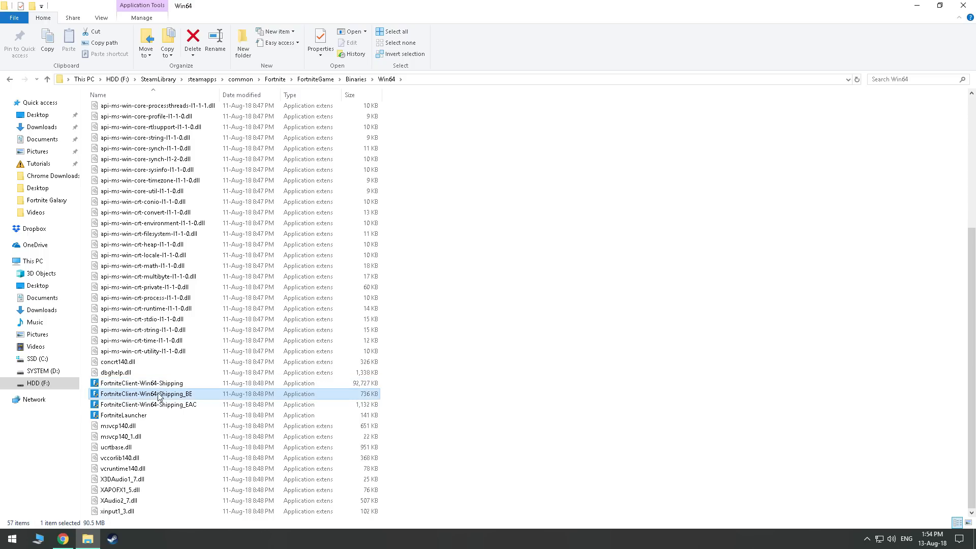
# Step: Start the same compatibility changes for FortniteClient-Win64-Shipping_BE, reaching its high DPI settings
pyautogui.click(320, 42)
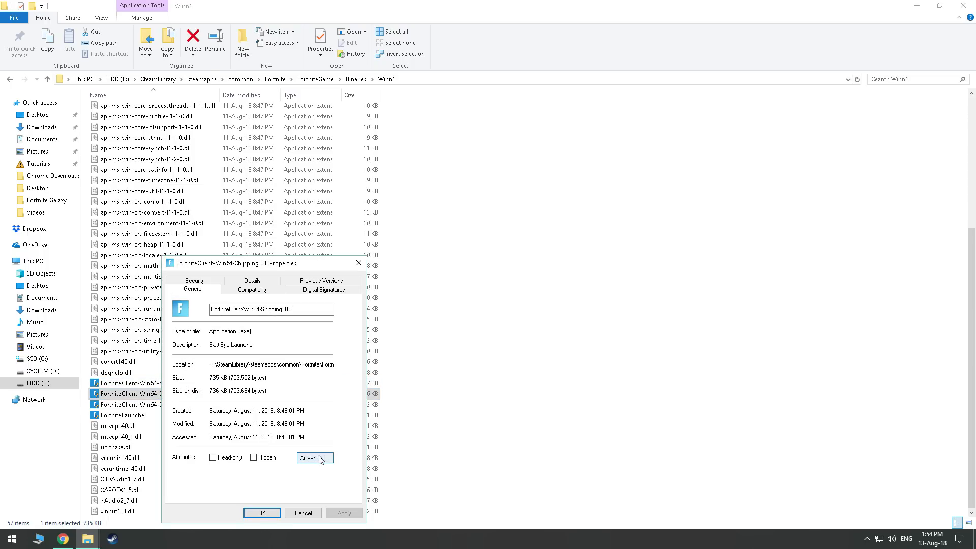
pyautogui.click(253, 289)
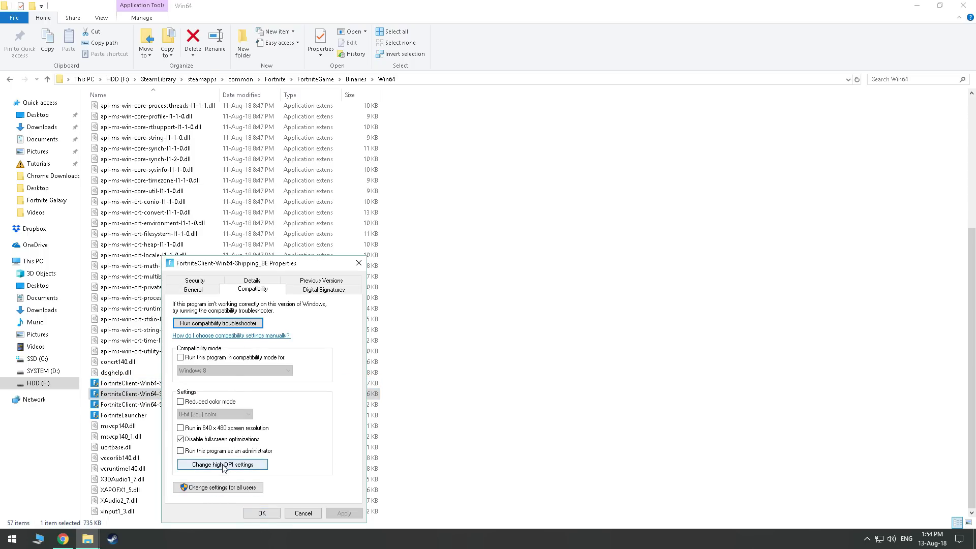
pyautogui.click(223, 465)
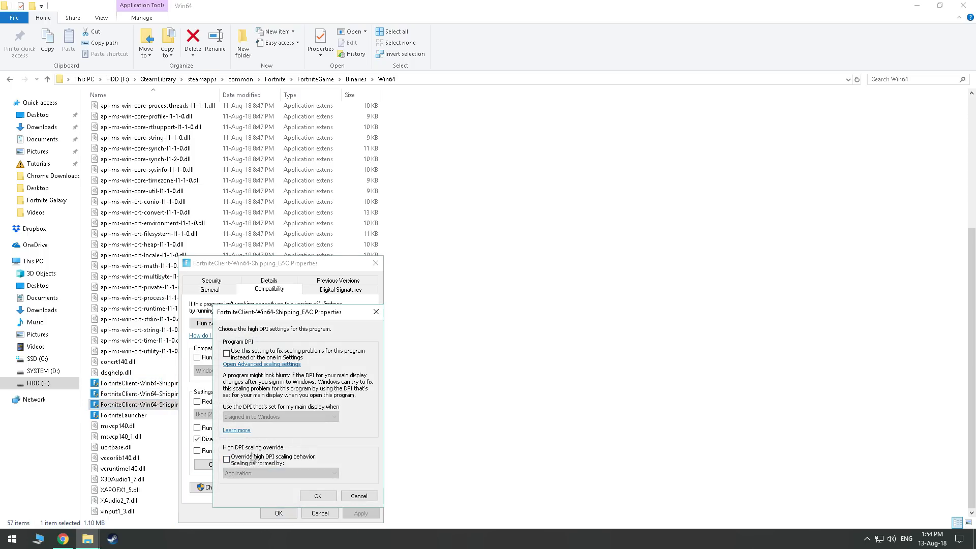